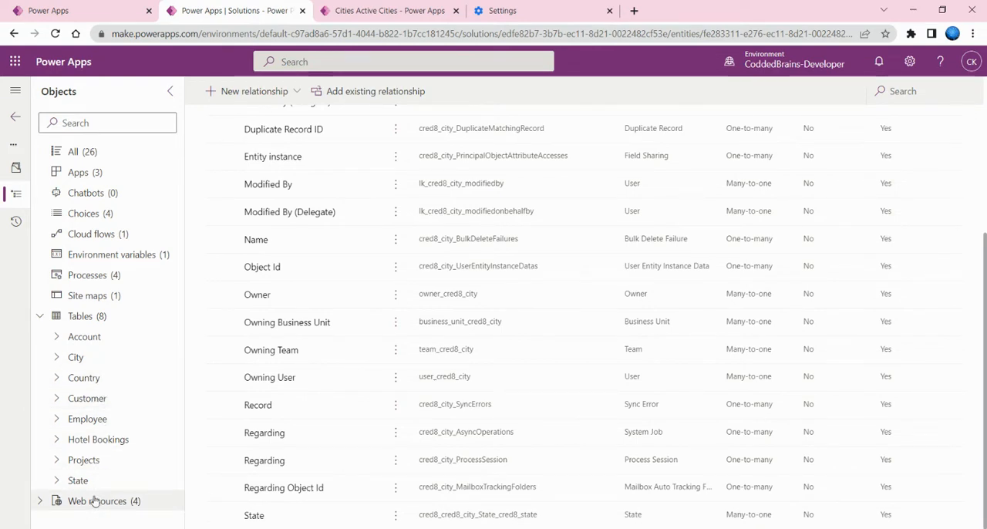
- Inspect the relationships of the State and City tables
click(77, 480)
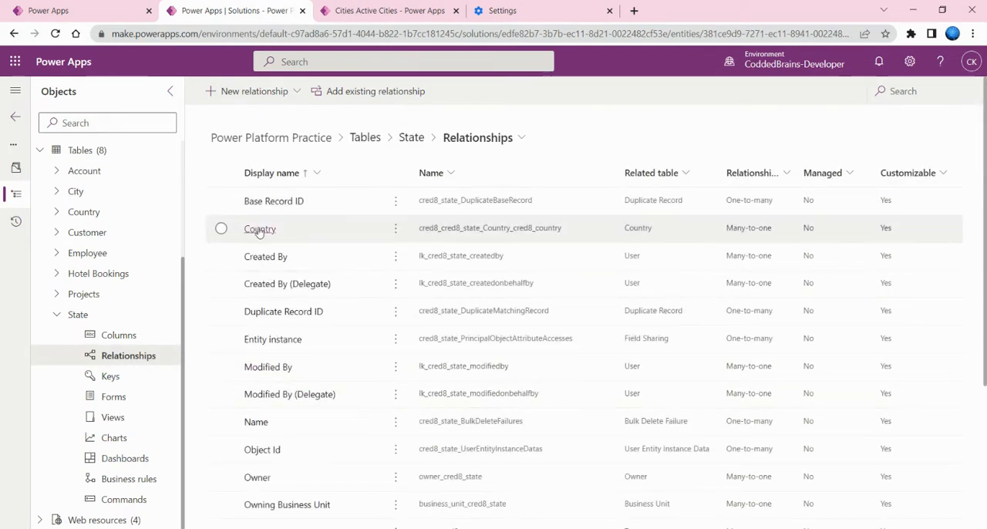
mouse_move(755, 236)
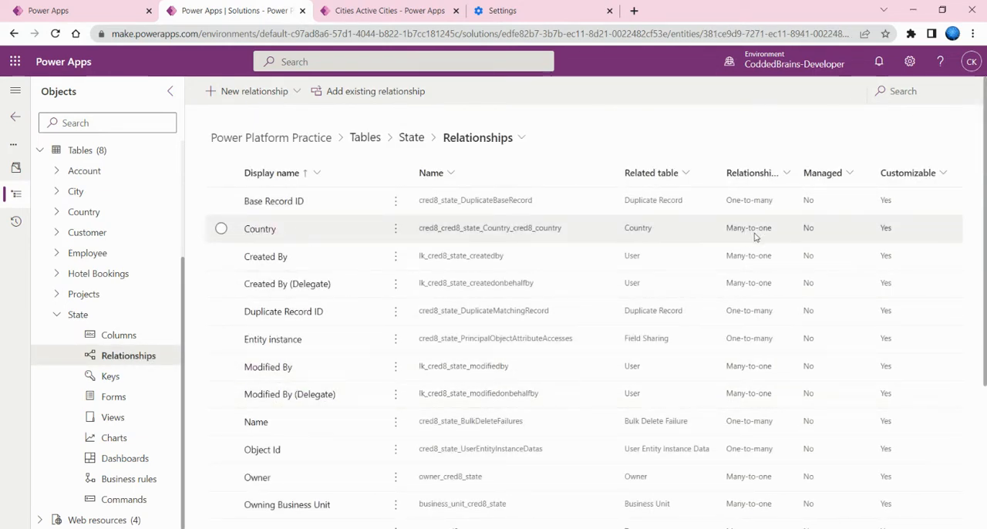
mouse_move(467, 232)
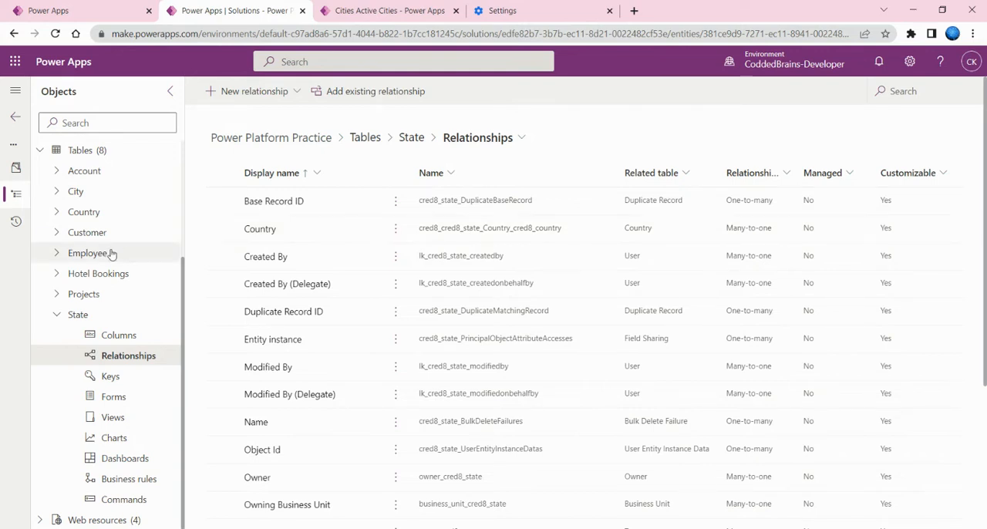
click(38, 150)
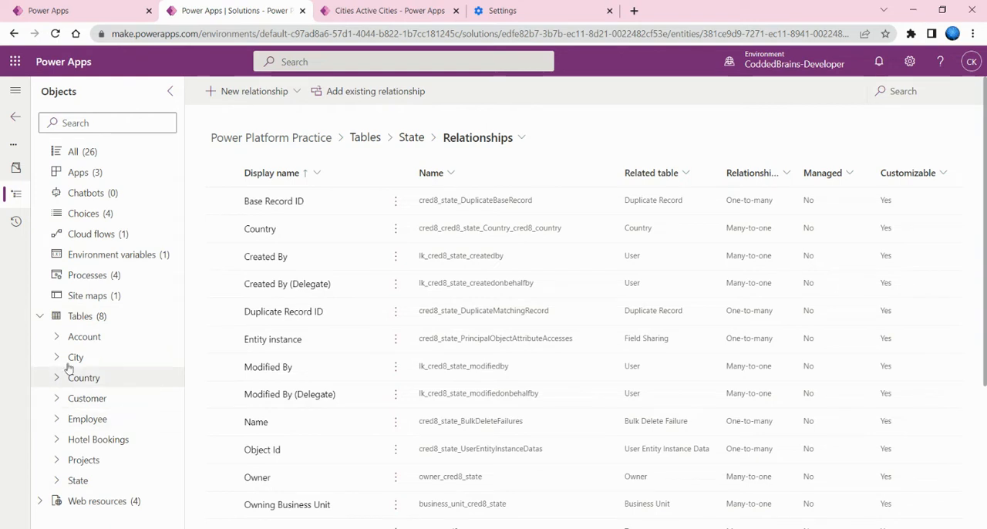
click(75, 357)
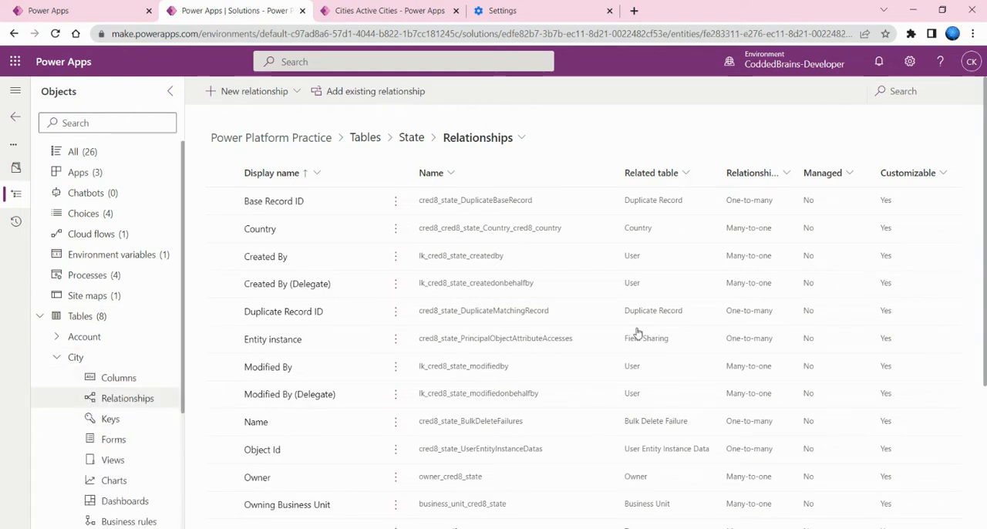
scroll(down, 3)
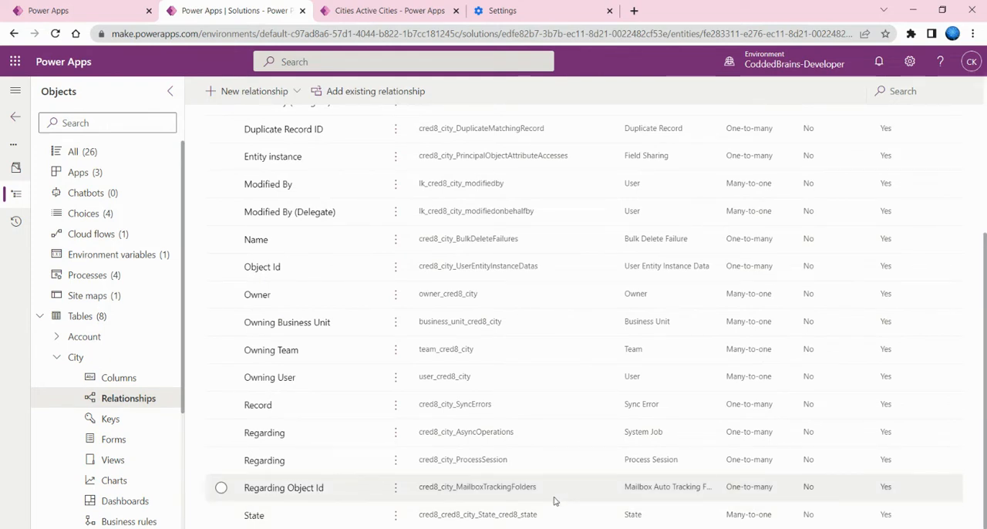
mouse_move(542, 498)
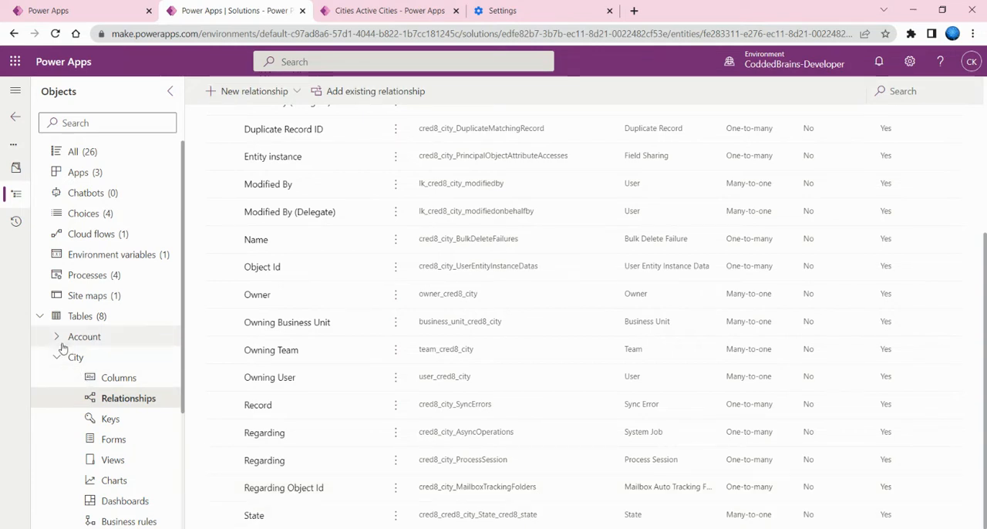
click(76, 356)
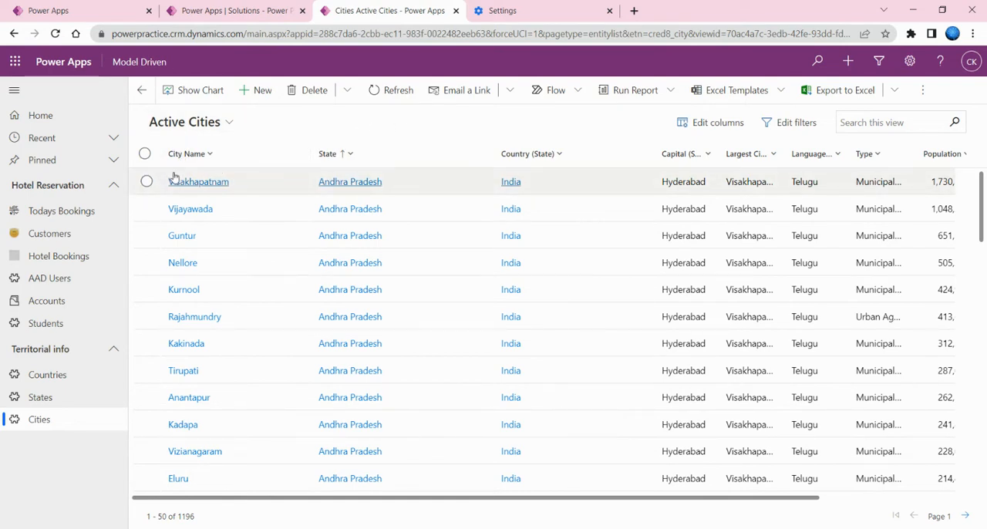
mouse_move(242, 198)
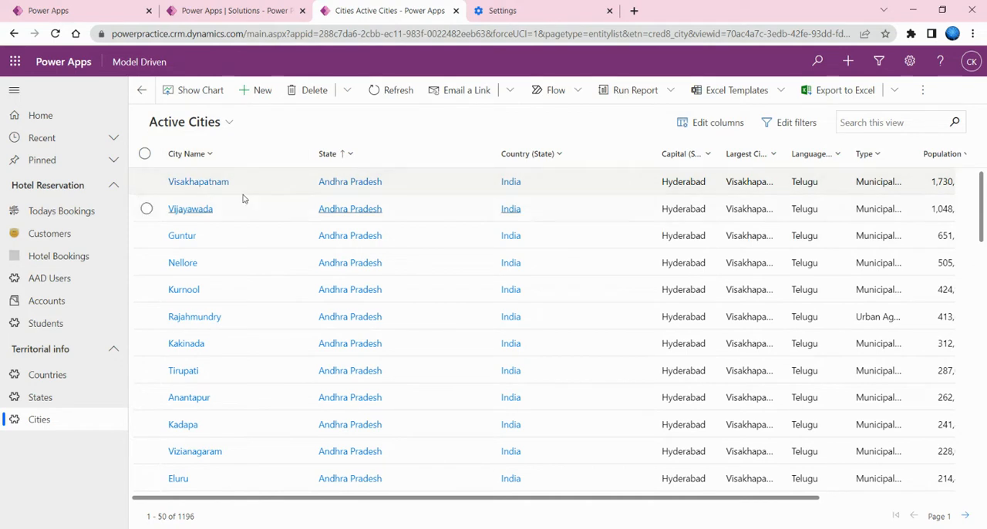
mouse_move(446, 129)
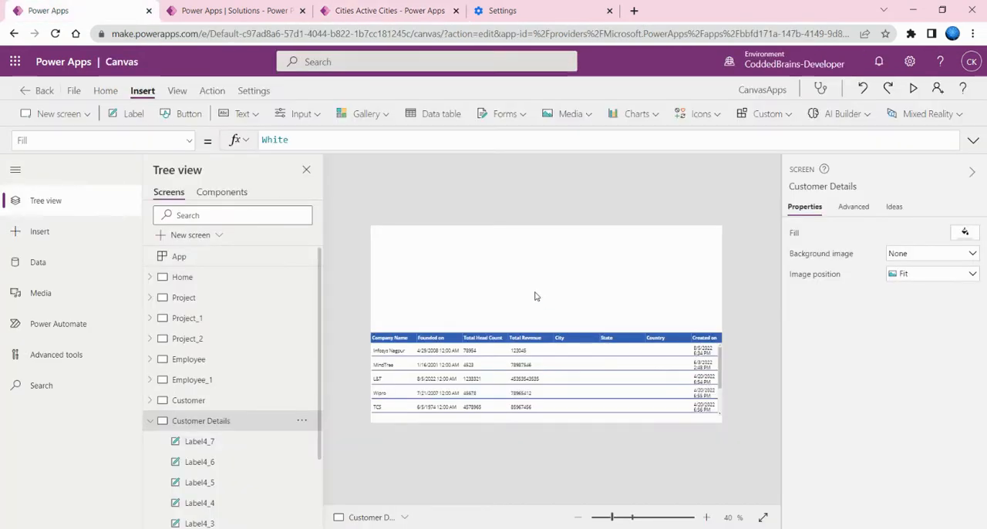
mouse_move(494, 284)
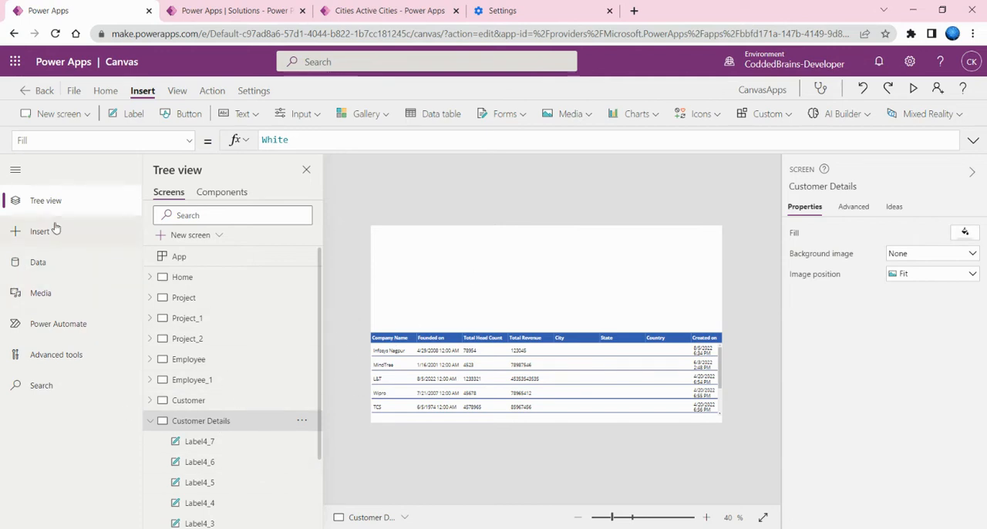
- Add a dropdown named ddlCountry with Items set to Countries, displaying Country Name
click(301, 114)
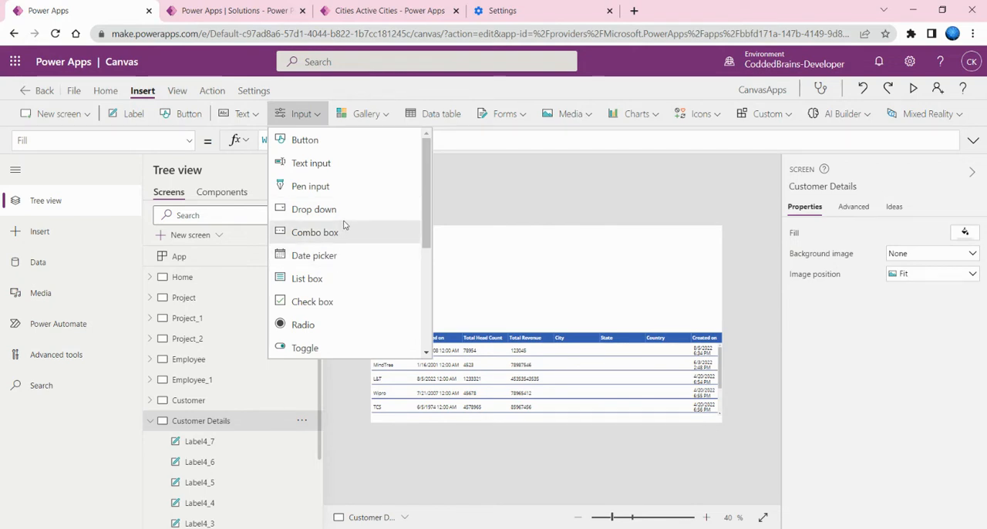
click(314, 209)
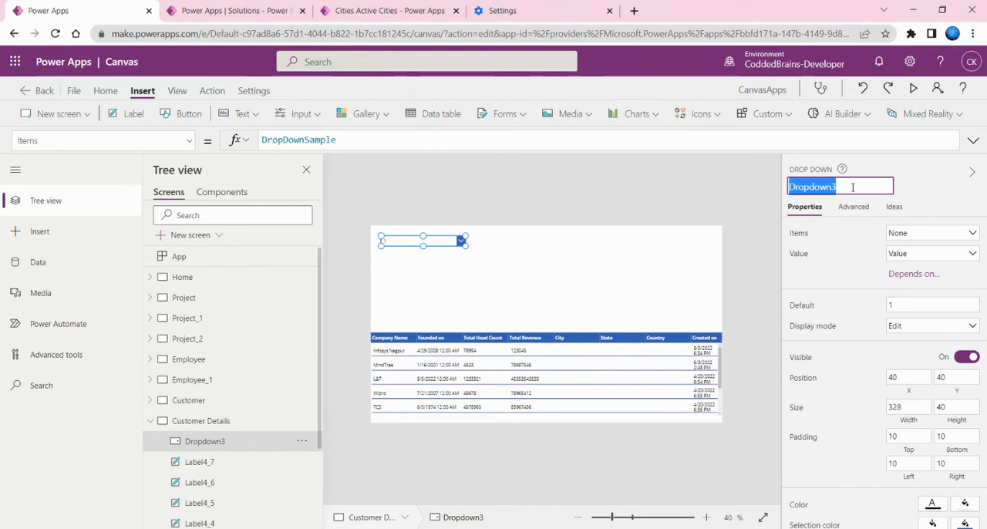
text(ddlCountry)
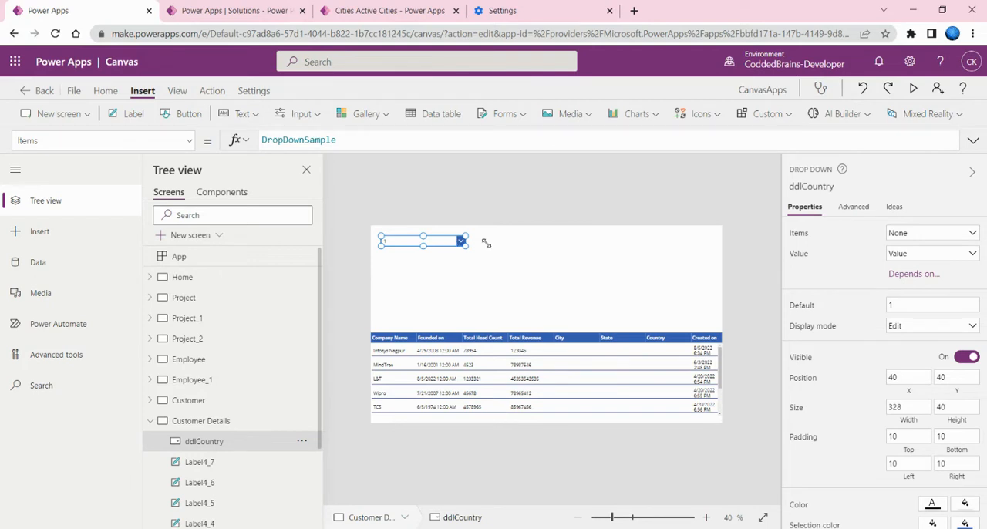
click(298, 139)
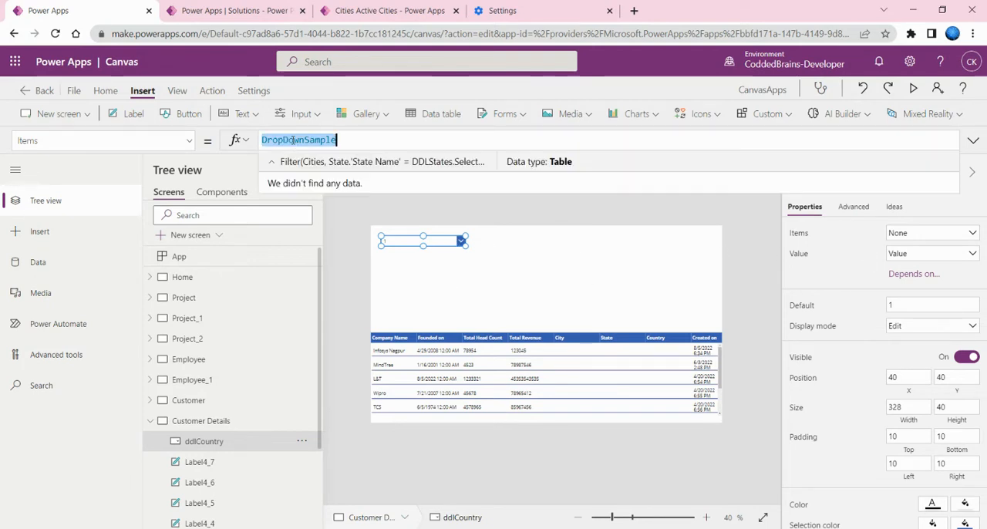
text(county)
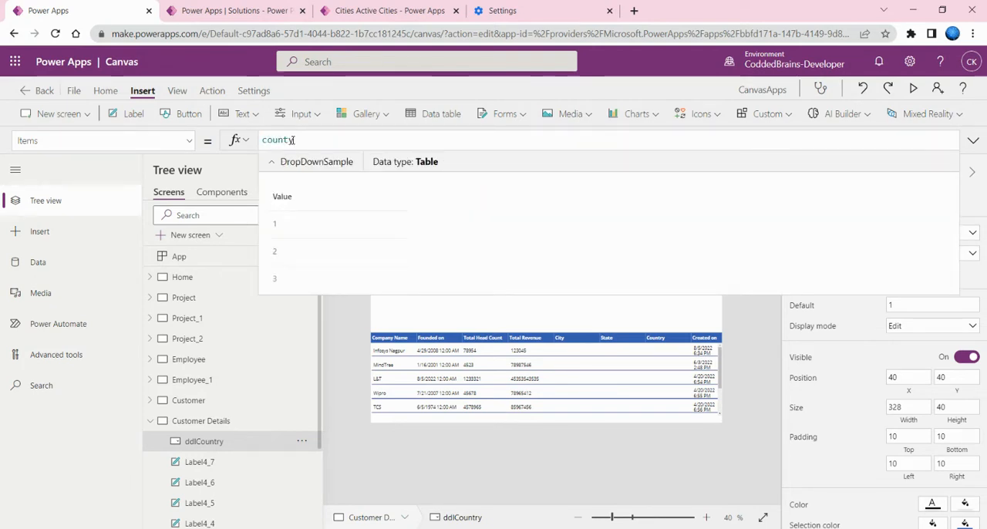
text(count)
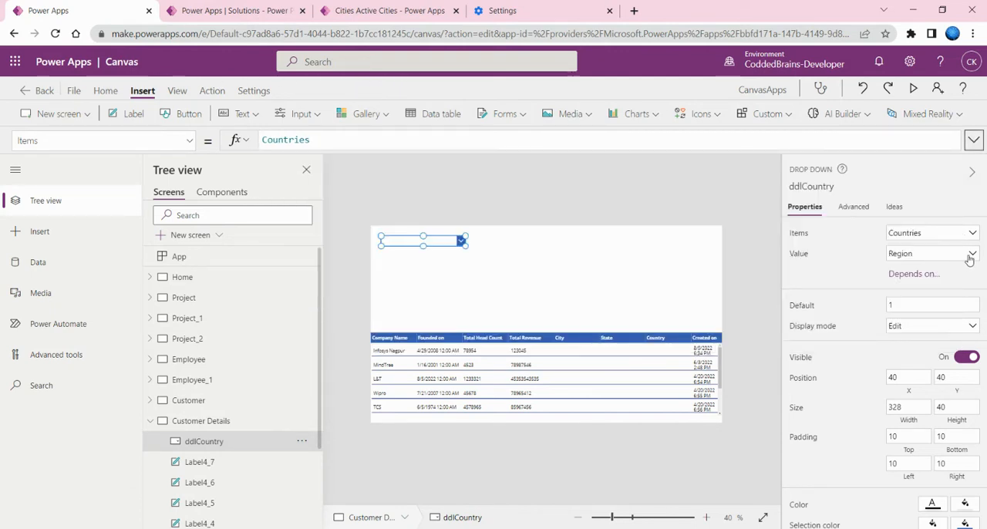
click(970, 252)
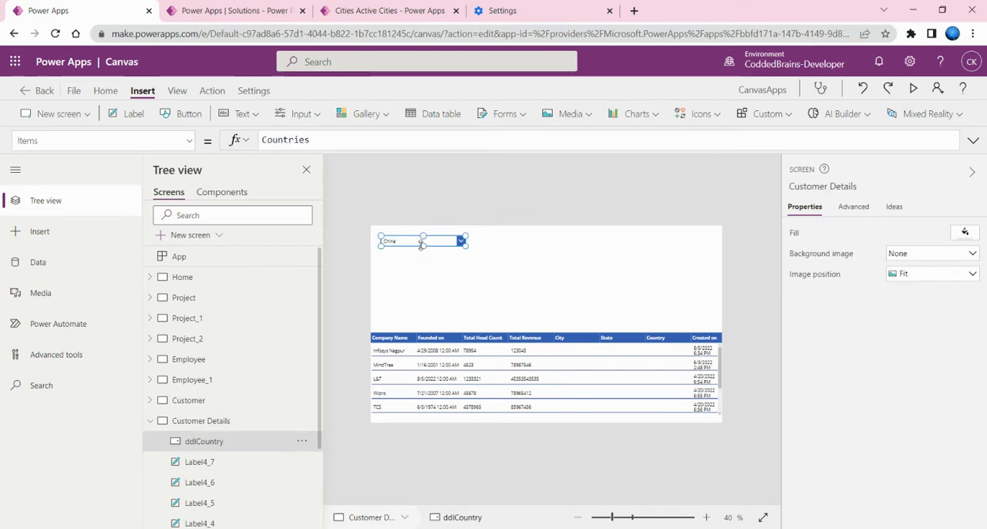
click(422, 240)
text(ddlState)
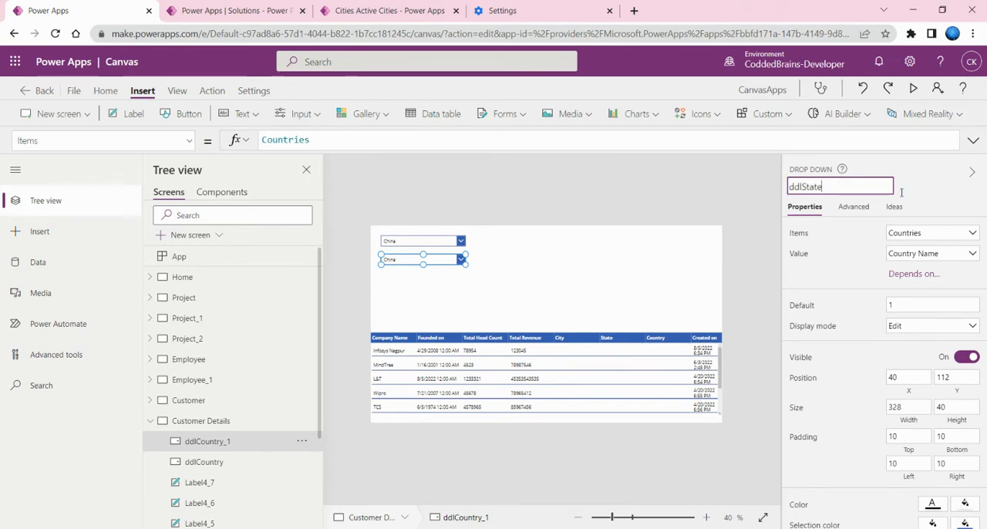
- Name the copied dropdown ddlState and start Items as Filter(States, Country.'Country Name'
key(Enter)
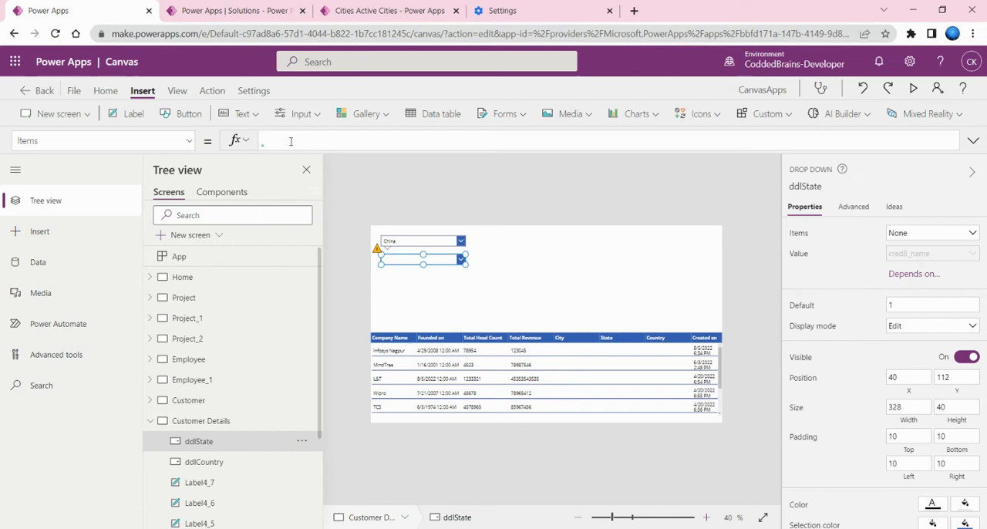
text(filter()
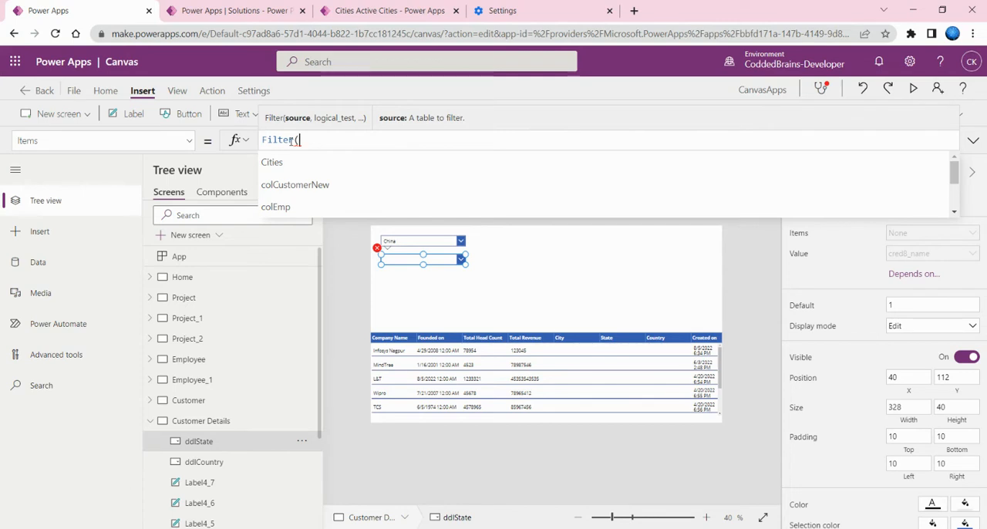
text(ststes)
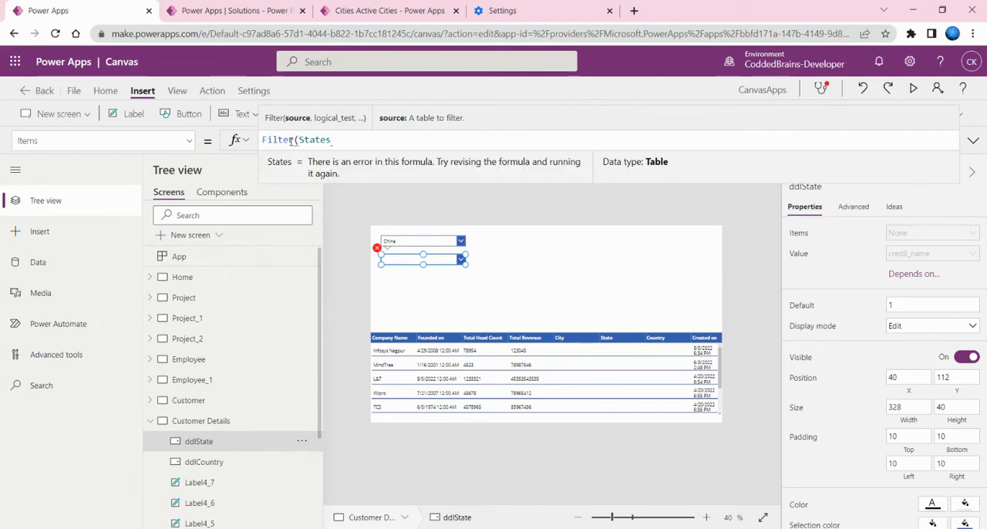
text(,)
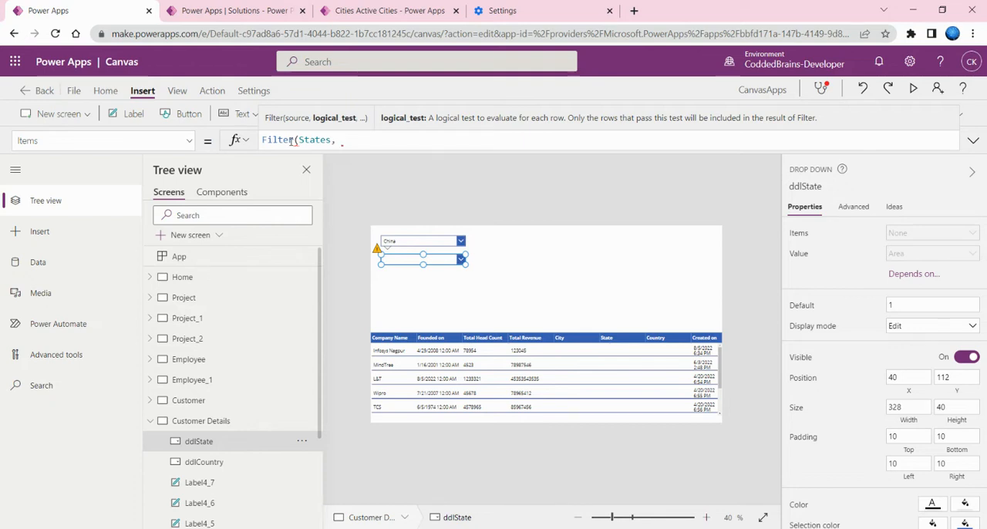
text(county)
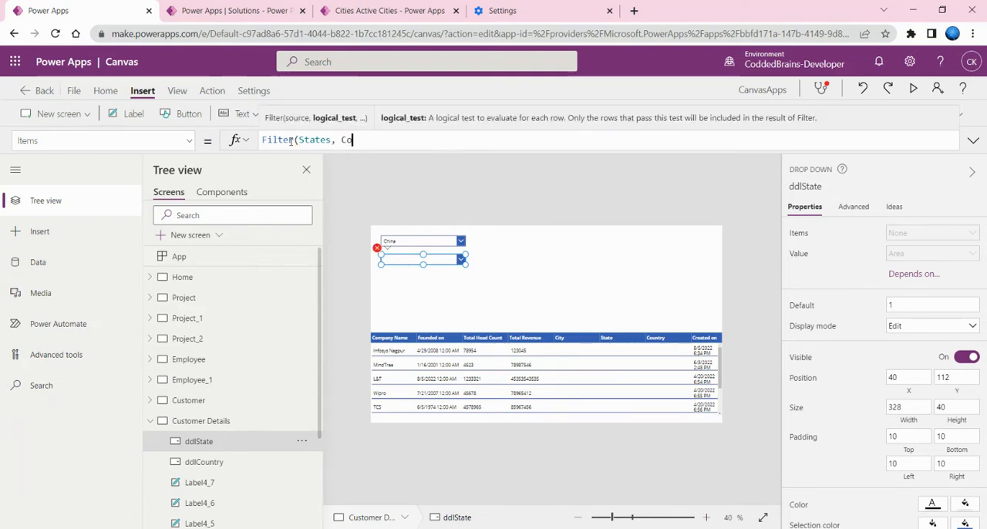
text(untry)
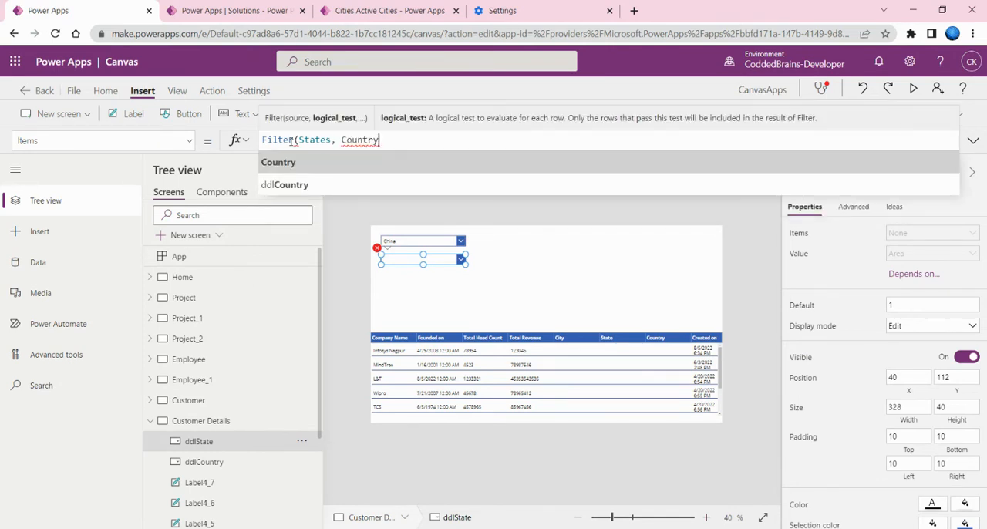
text(.)
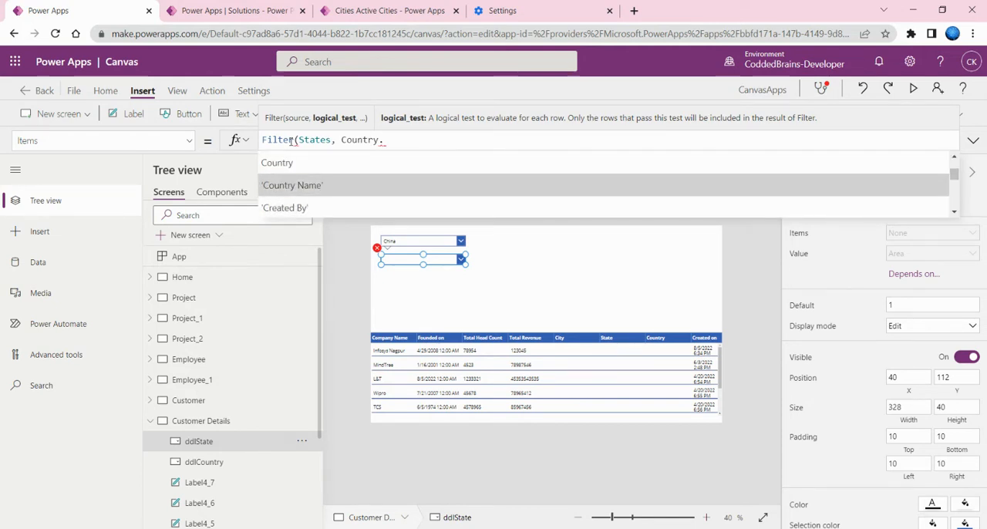
click(291, 185)
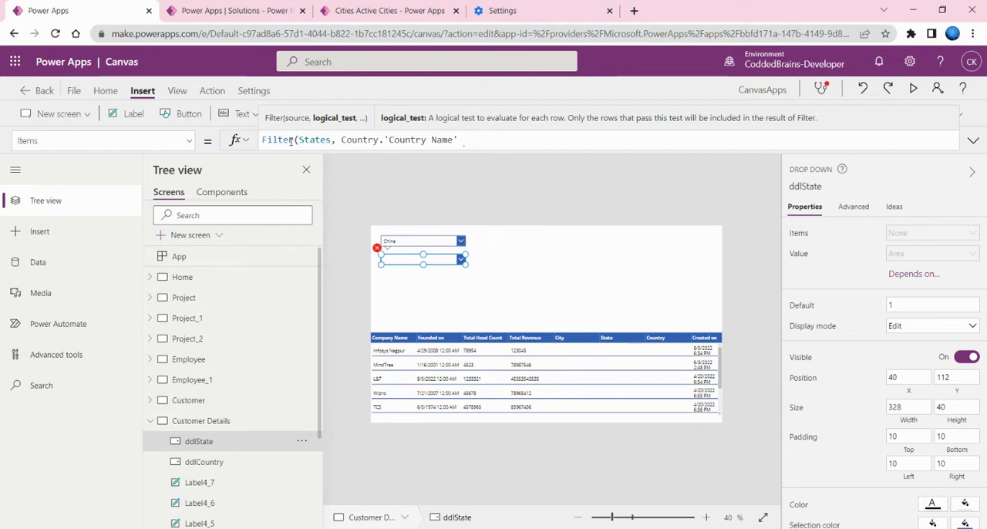
- Finish the filter with = ddlCountry.Selected.'Country Name' and display State Name
text(=)
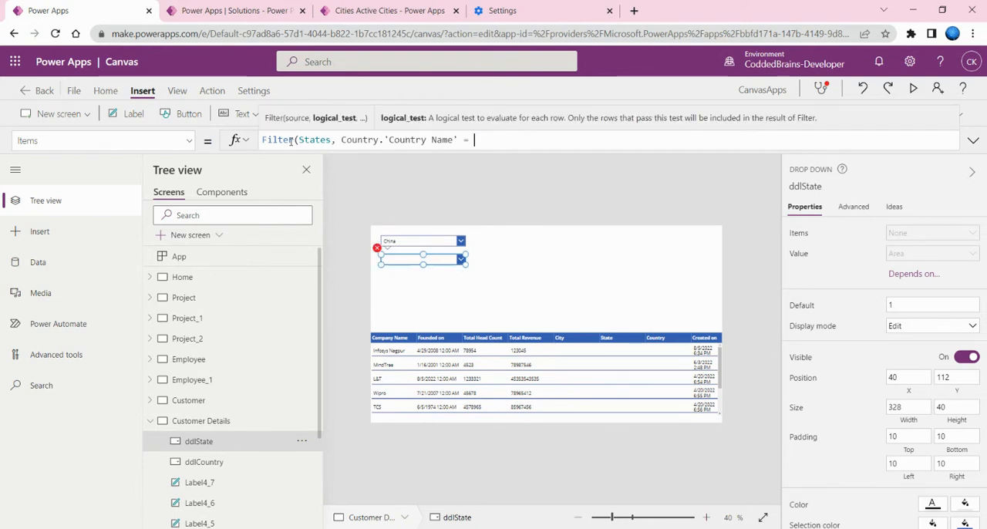
text(ddl)
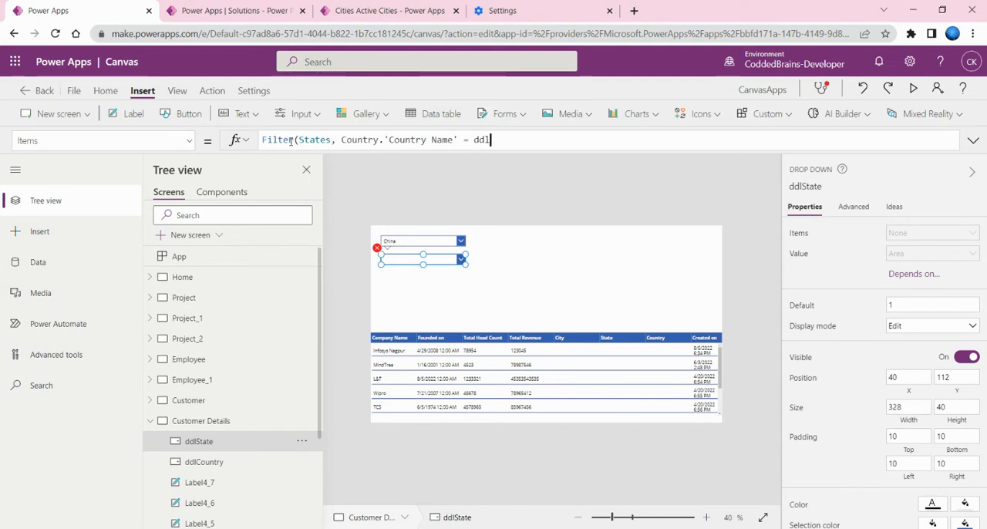
text(coun)
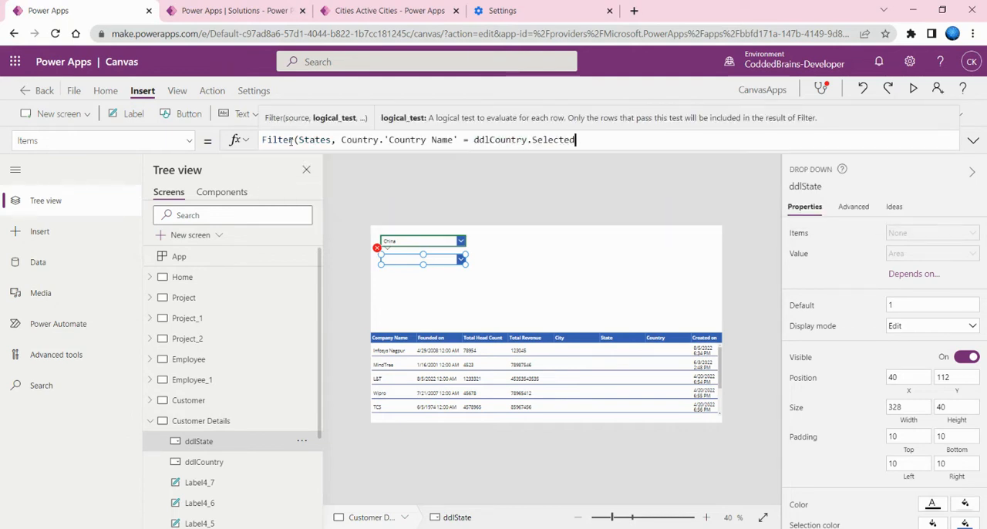
text(.)
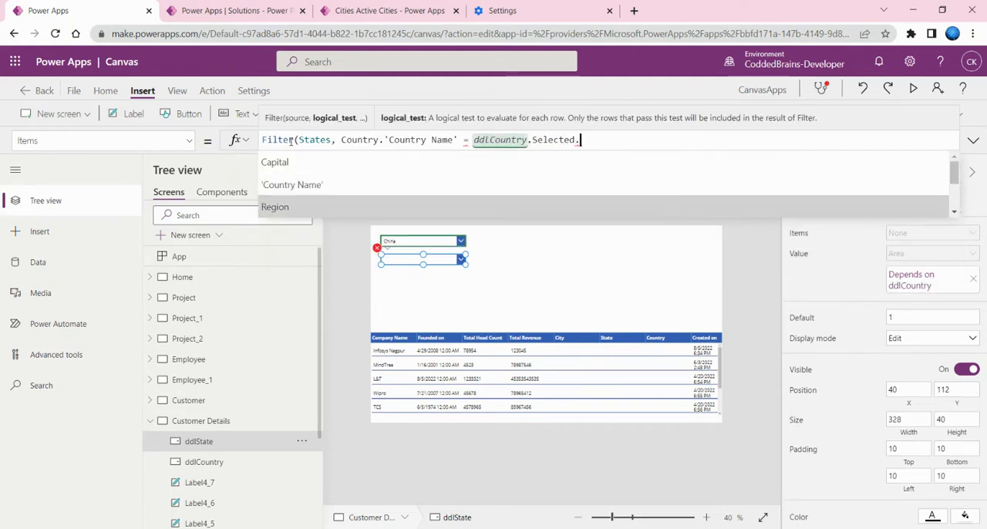
click(291, 184)
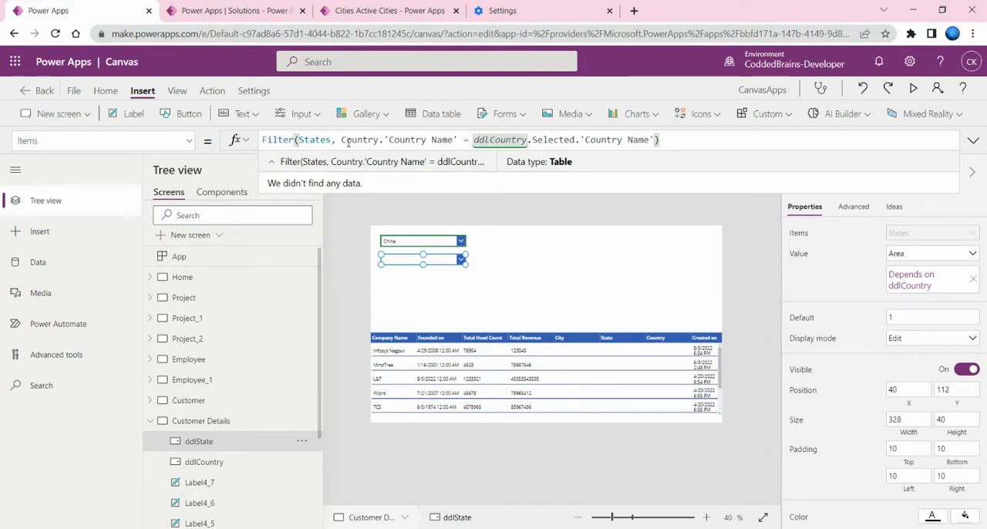
mouse_move(344, 140)
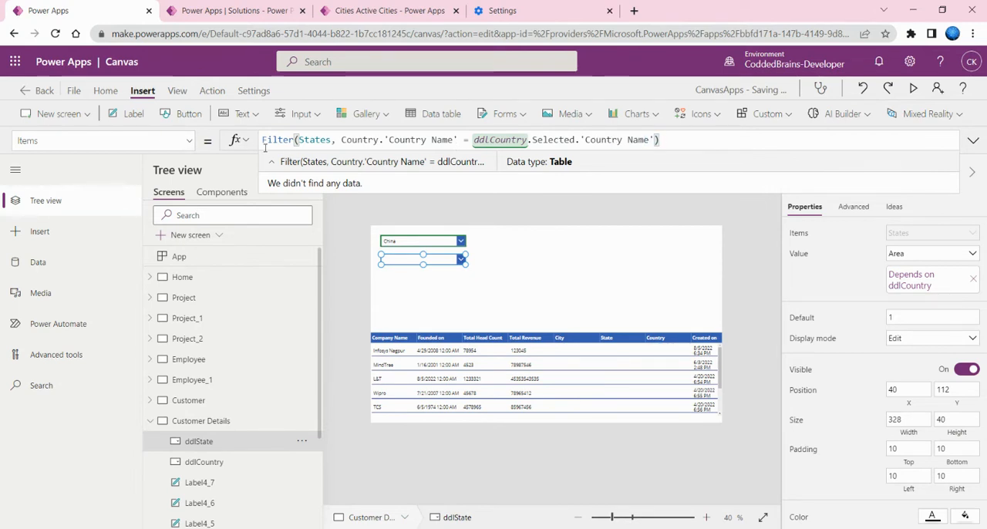
click(972, 140)
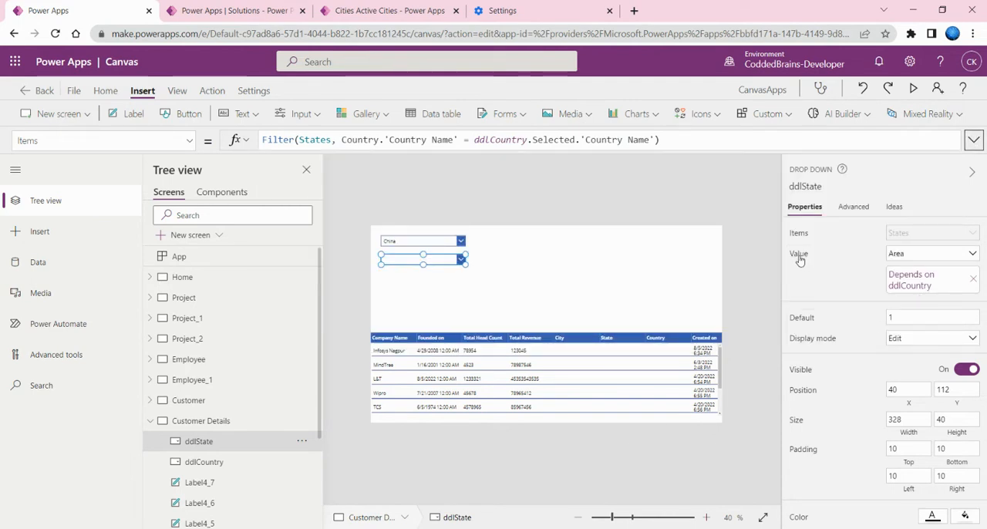
click(932, 253)
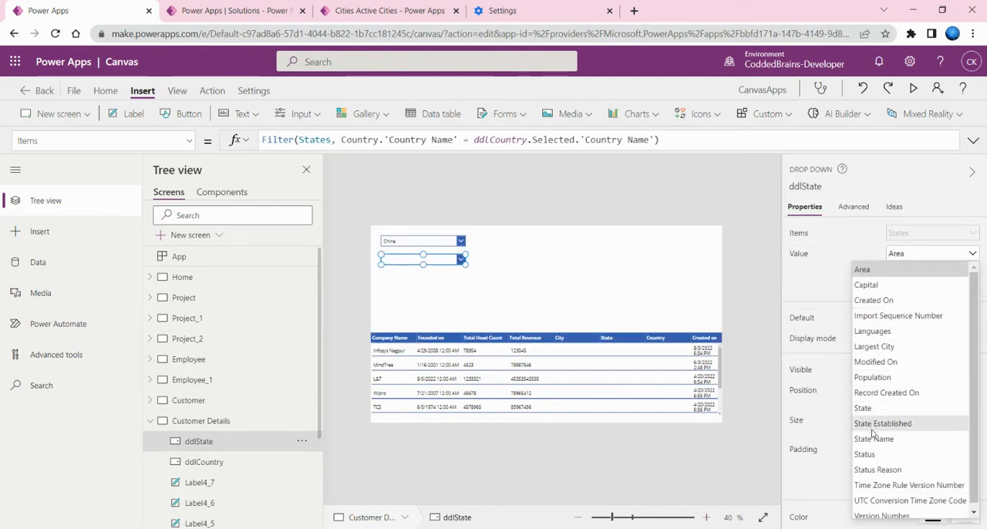
click(873, 439)
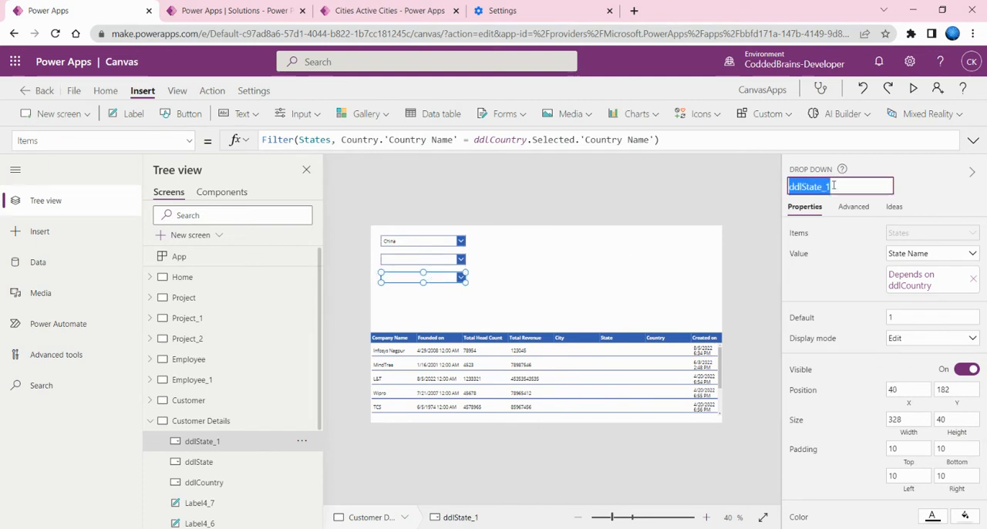
- Name the third dropdown and start Items as Filter(Cities, State.'State Name'
text(ddlSt)
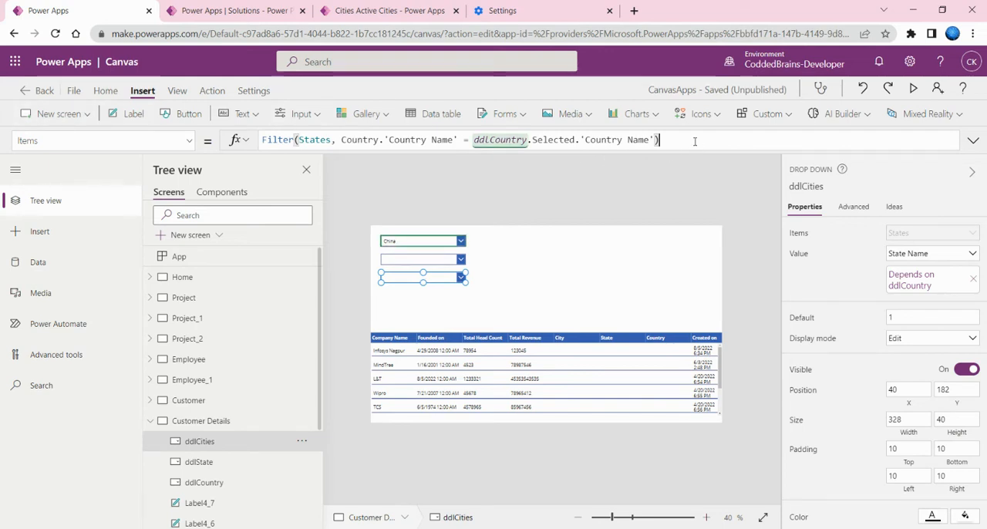
text(filter(Cities)
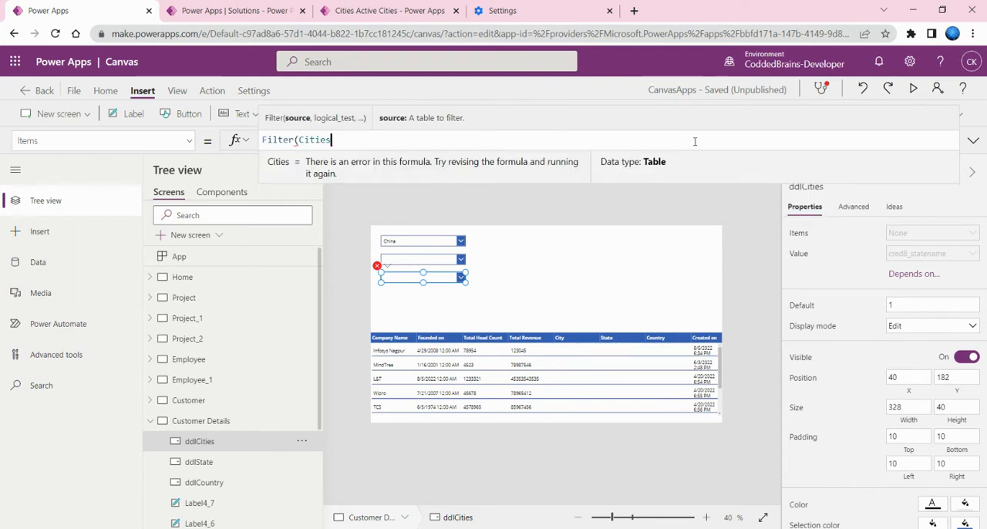
text(,)
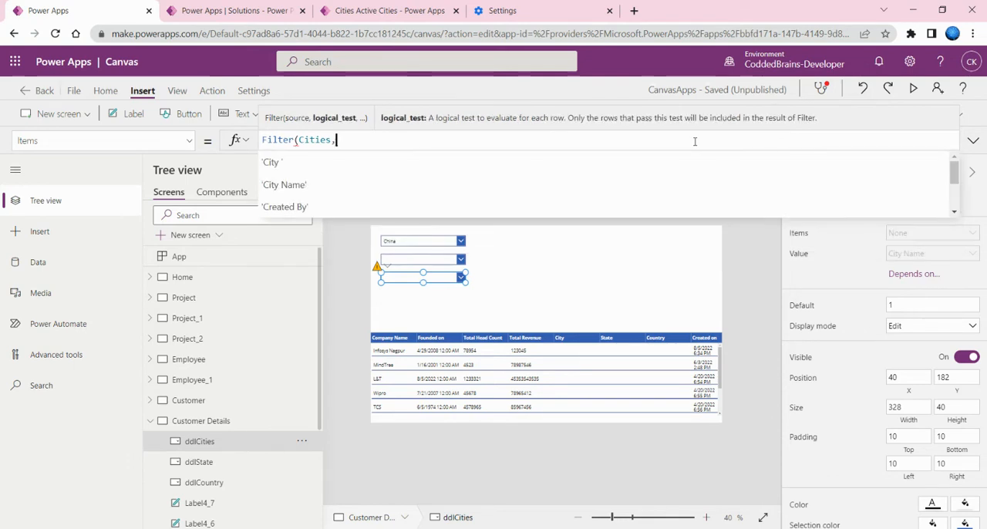
text(stste)
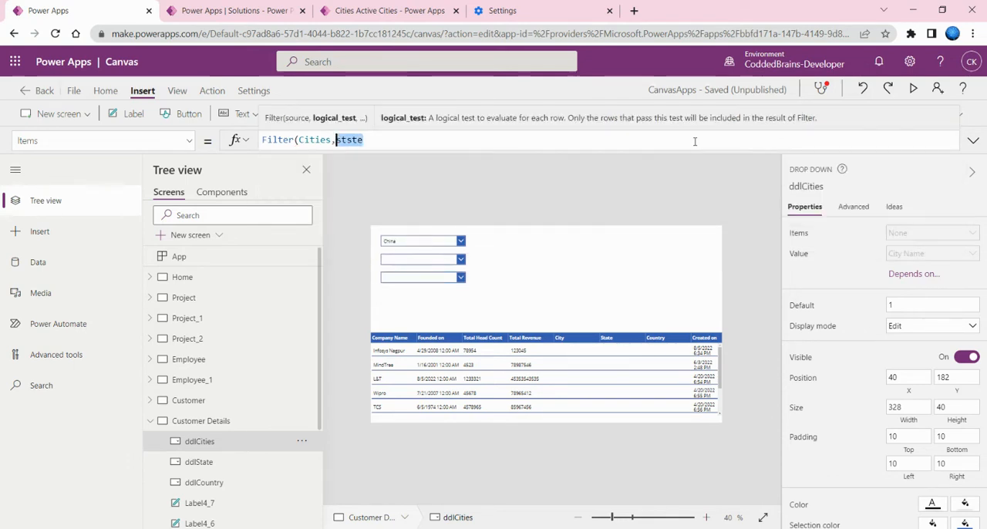
text(state)
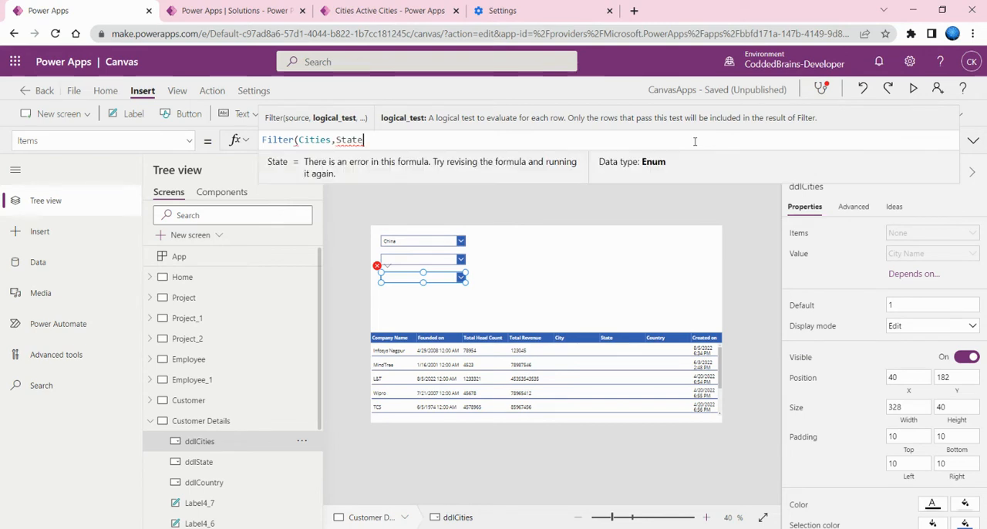
text(.)
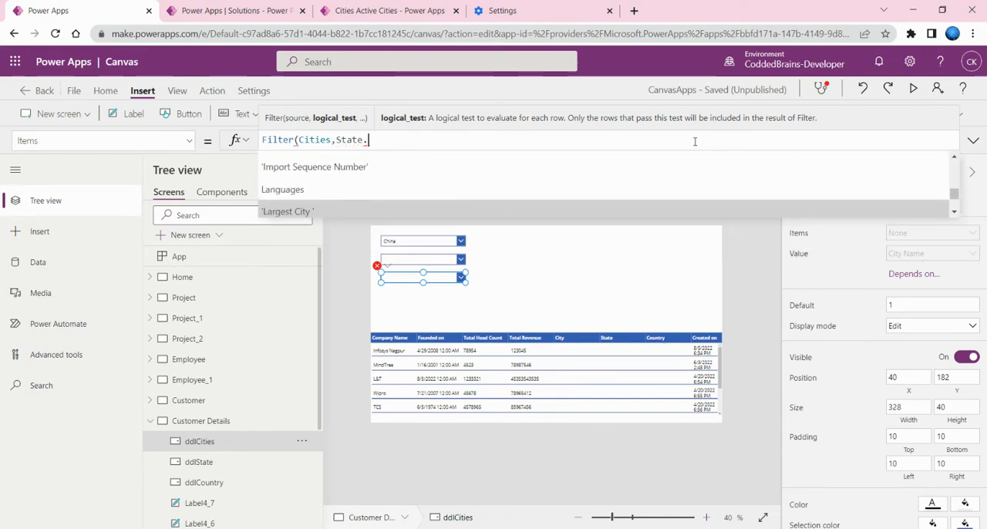
scroll(down, 3)
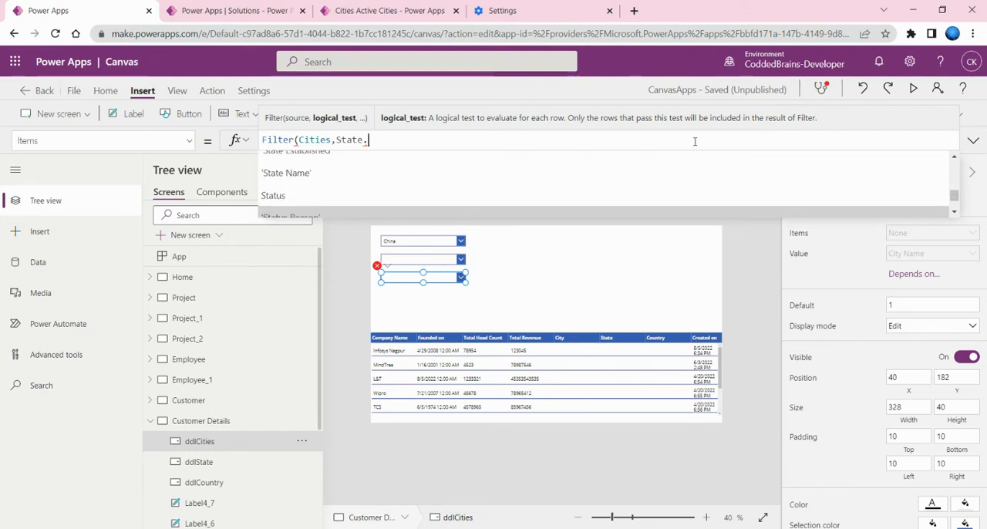
click(286, 173)
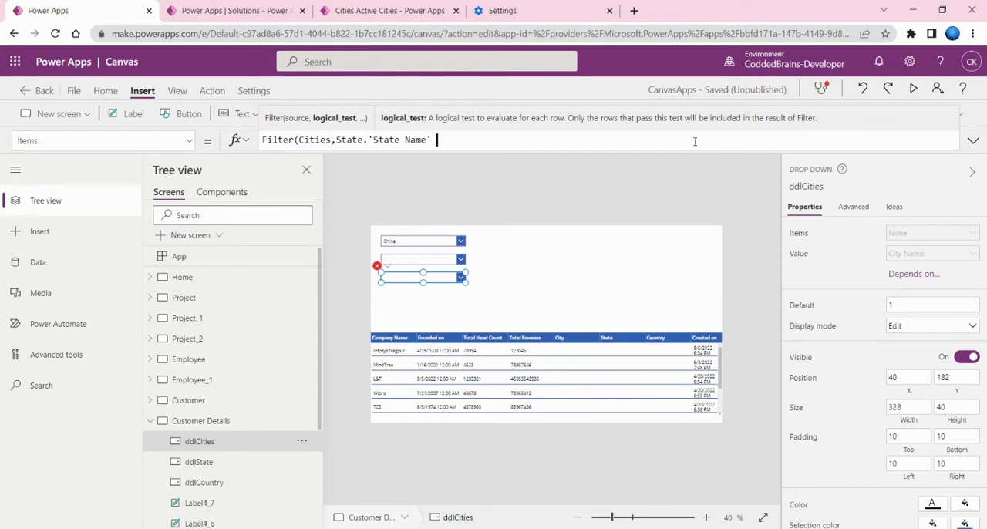
- Finish the filter with = ddlState.Selected.'State Name', fixing the field name's casing
text(=)
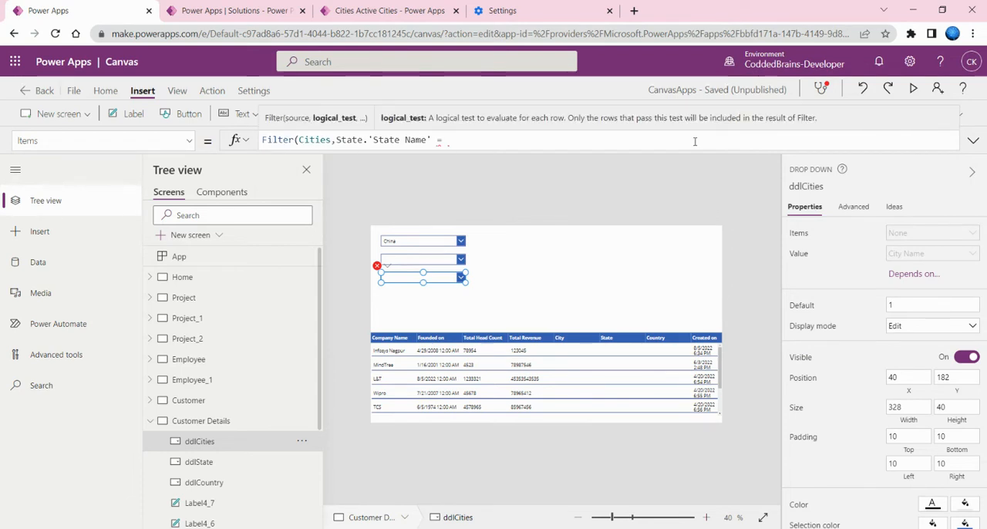
text(ddlState)
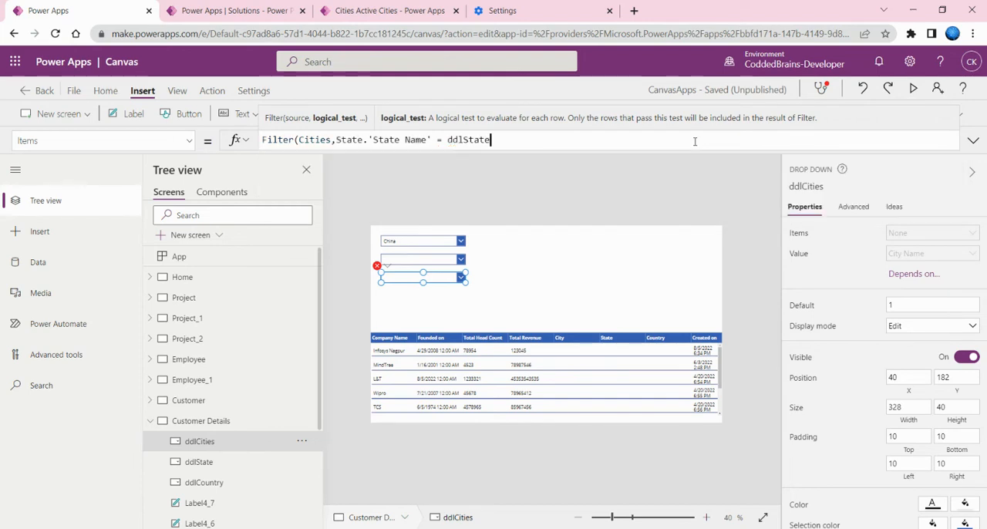
text(.selected)
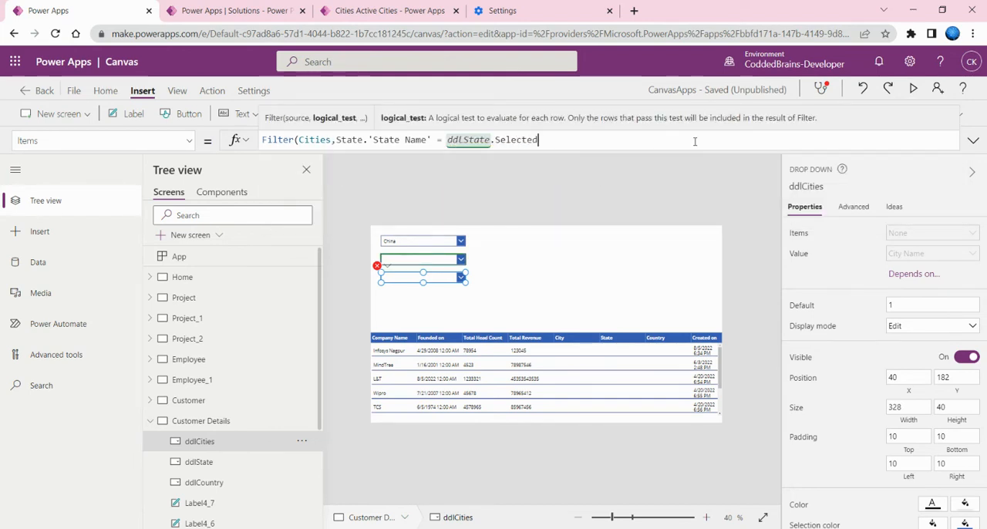
text(.)
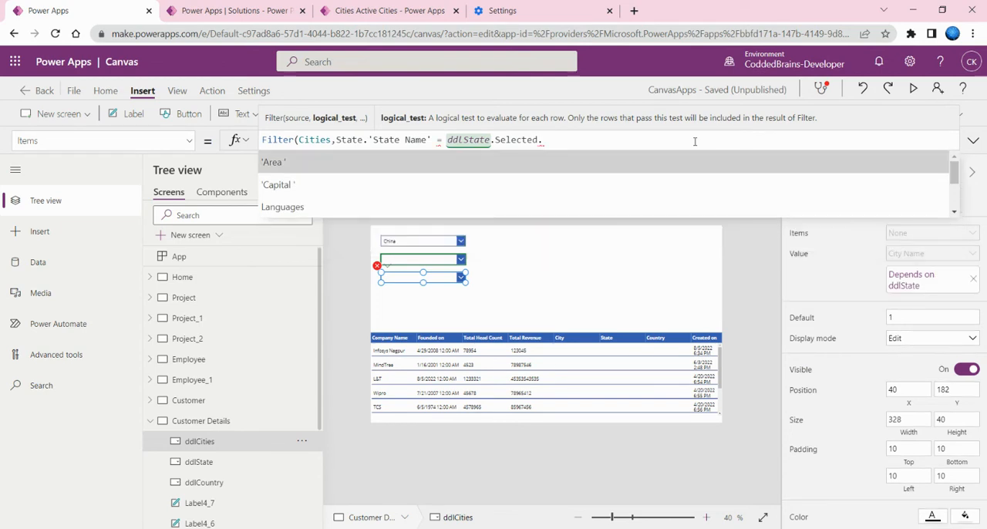
text('stste)
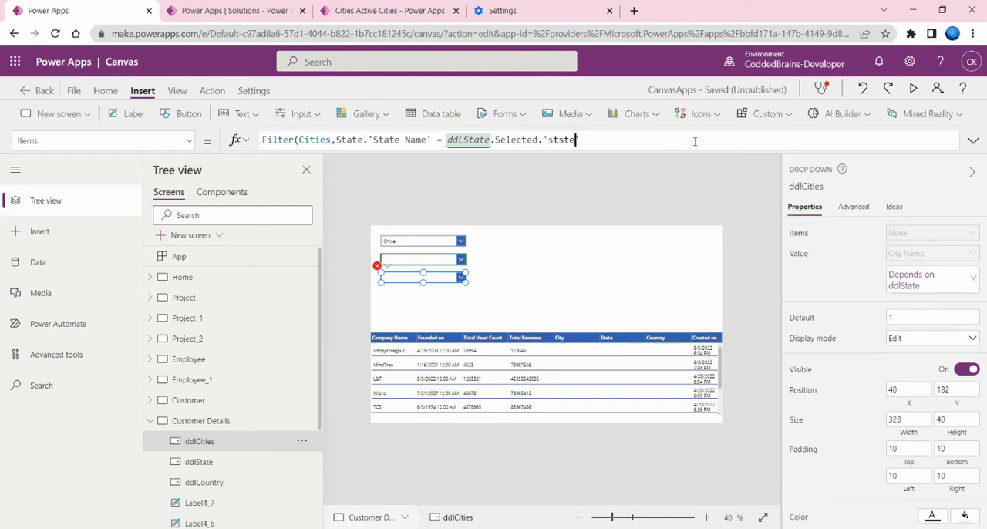
text(name')
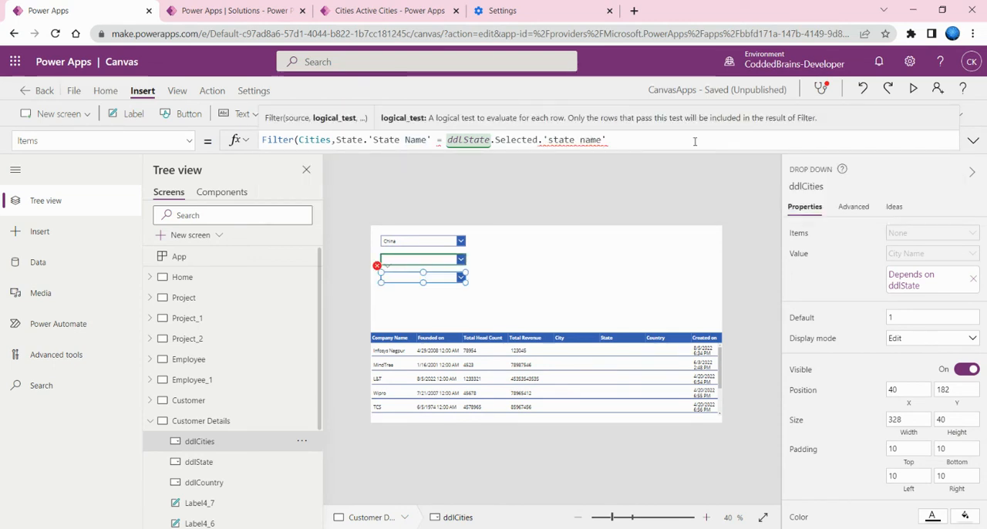
double_click(560, 140)
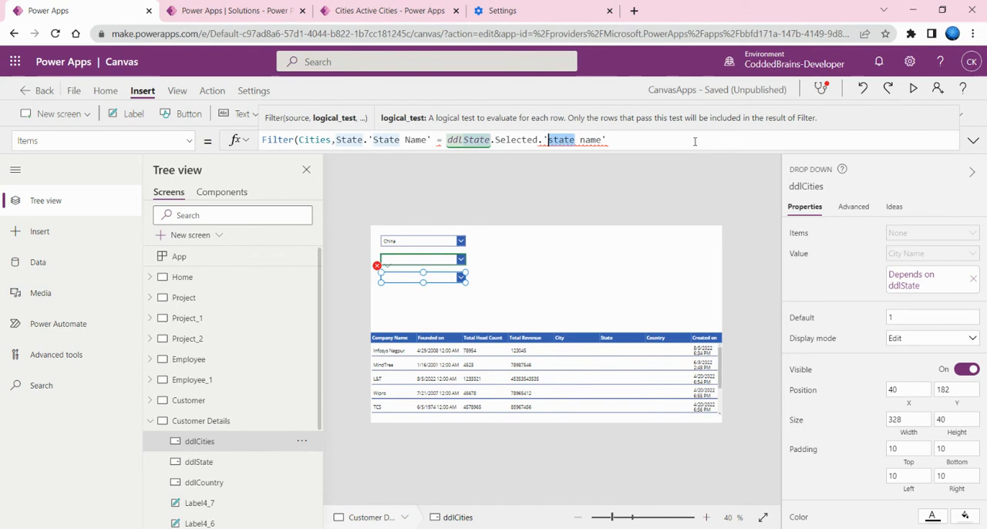
key(Delete)
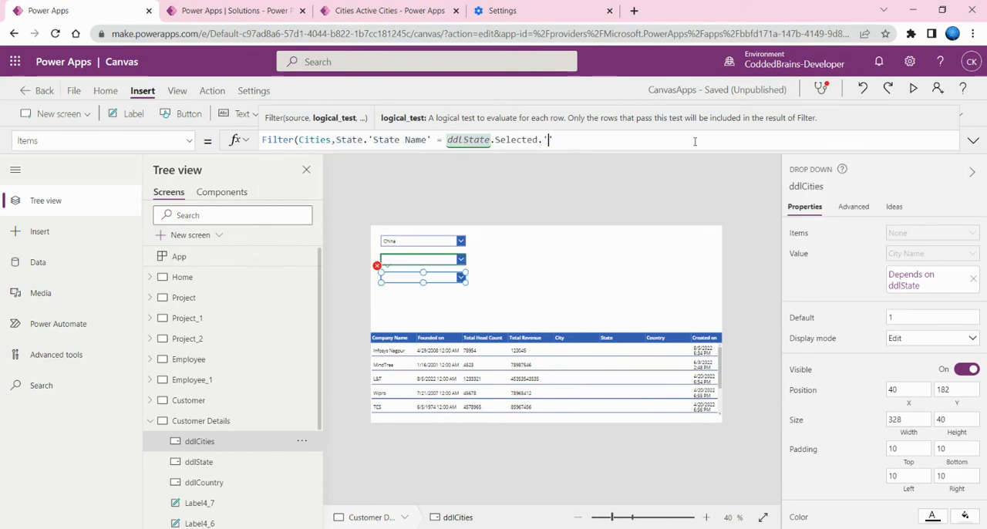
text(State Name'))
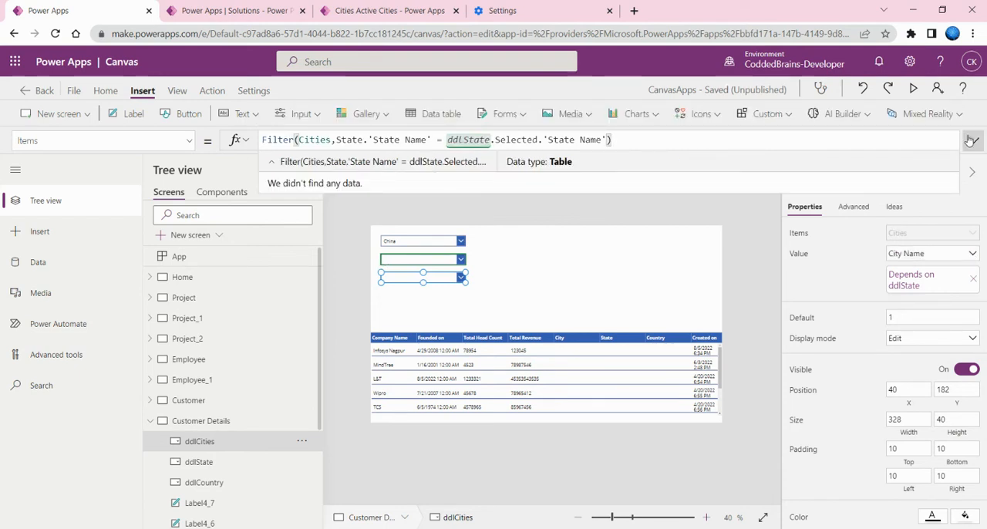
mouse_move(950, 175)
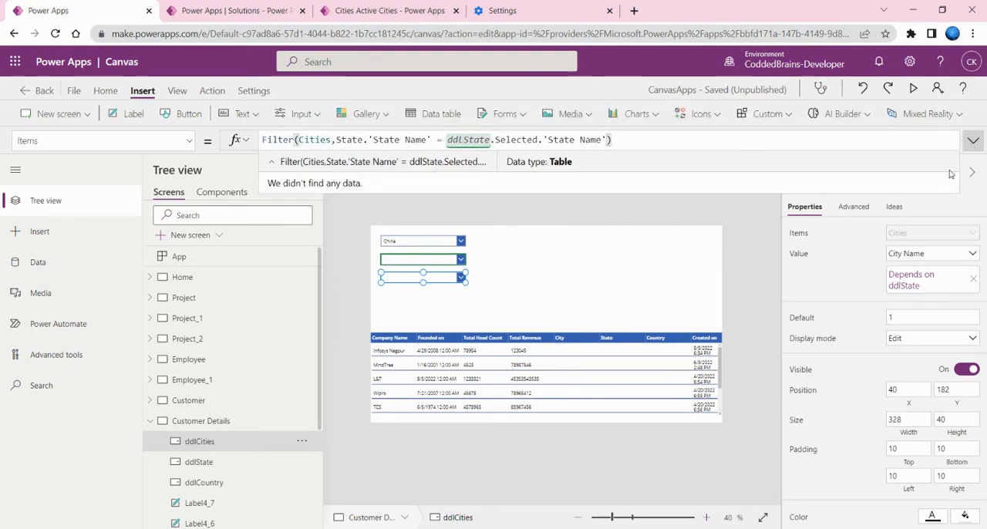
mouse_move(569, 293)
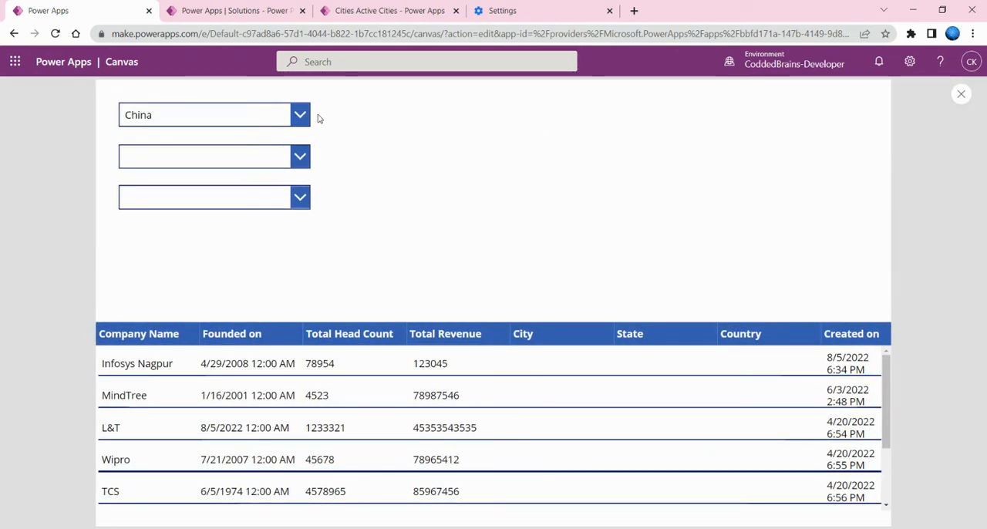
- In preview, choose China and then India as country, and browse India's states
click(300, 114)
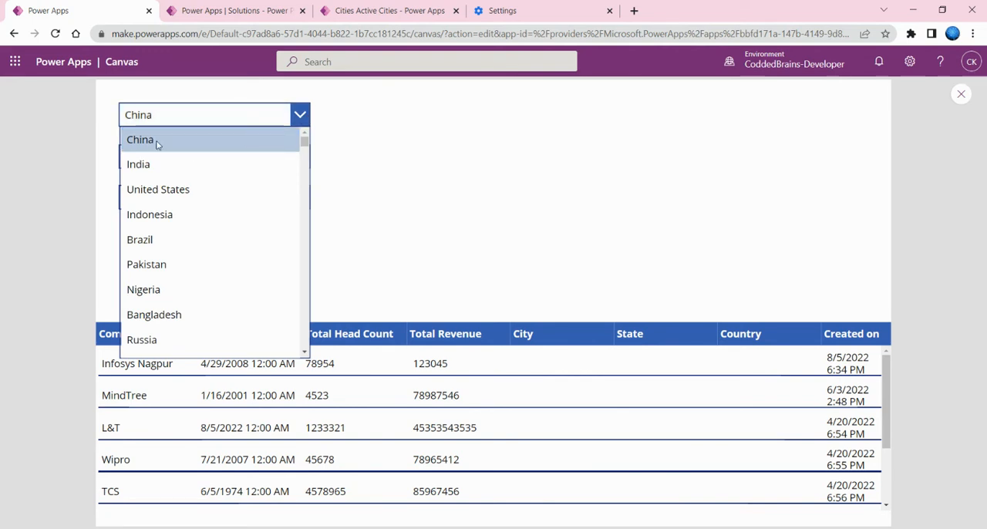
click(140, 140)
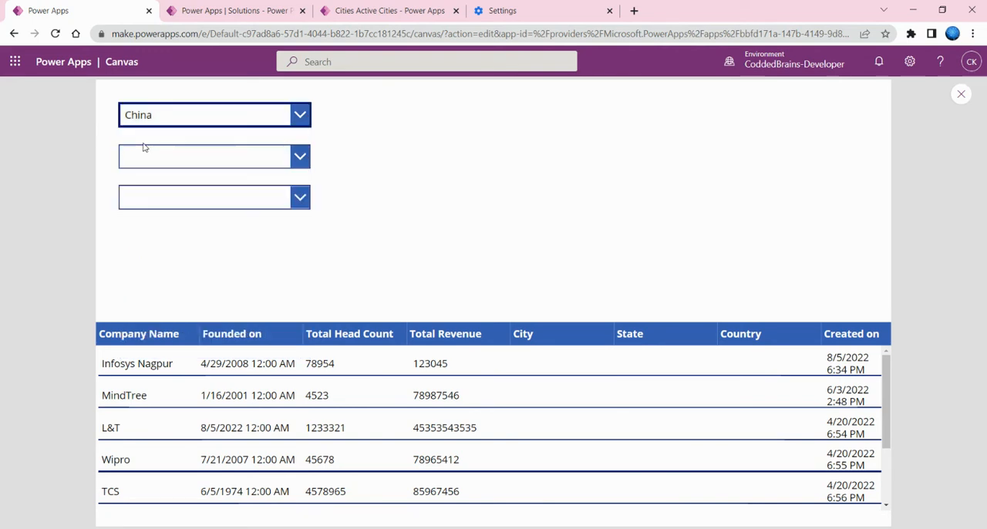
mouse_move(159, 157)
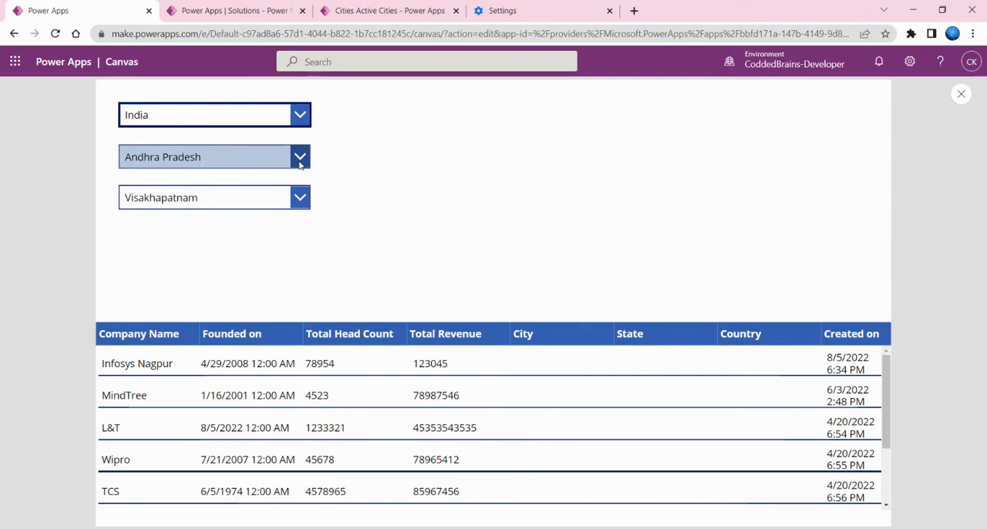
click(300, 157)
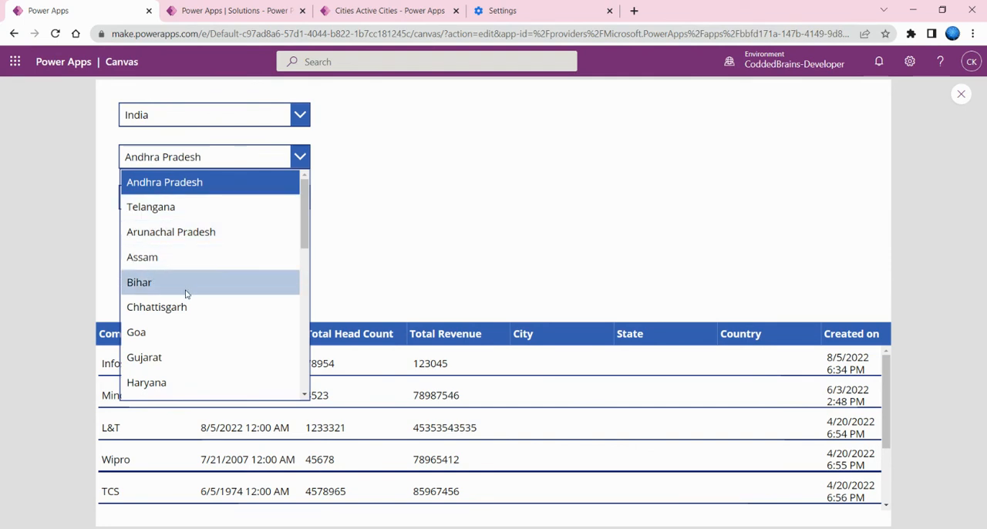
scroll(down, 3)
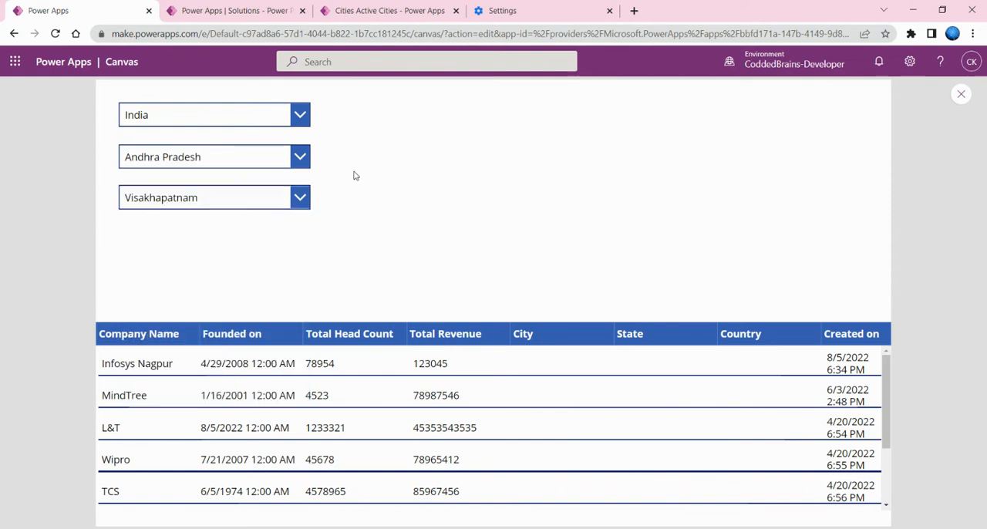
mouse_move(291, 180)
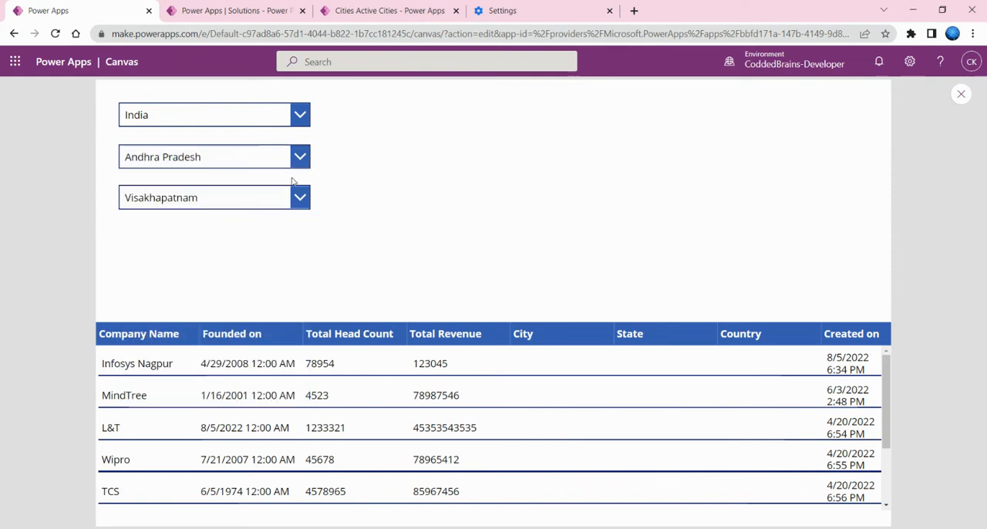
- Select Maharashtra as the state and scroll through its cities
click(299, 157)
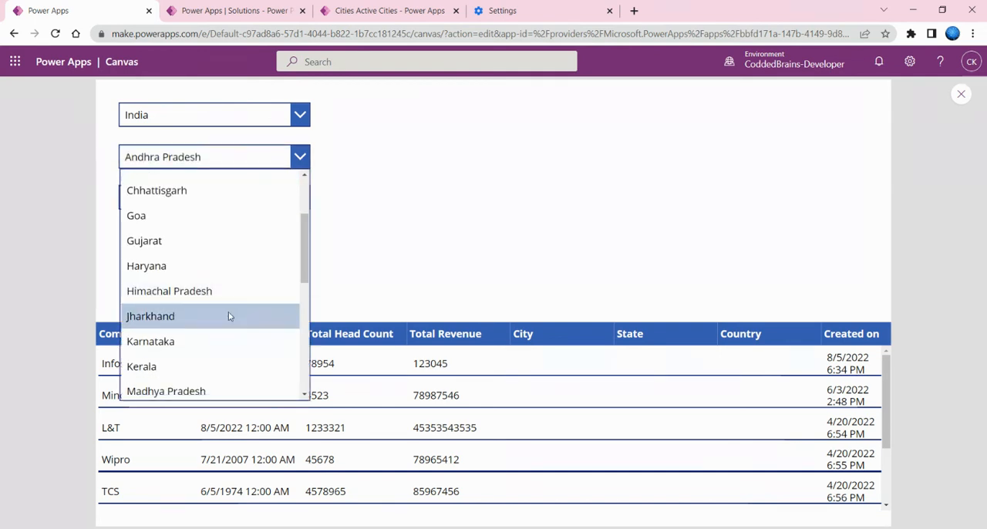
scroll(down, 3)
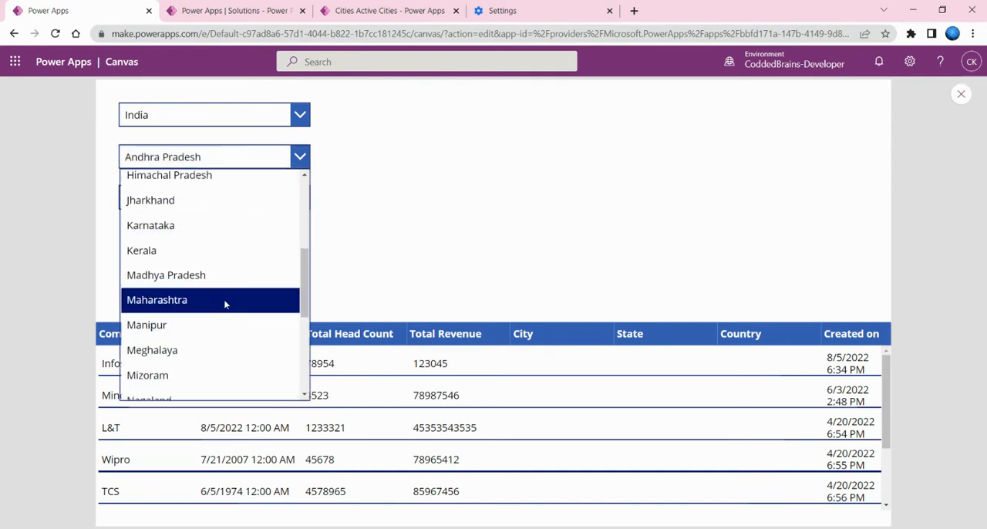
click(156, 299)
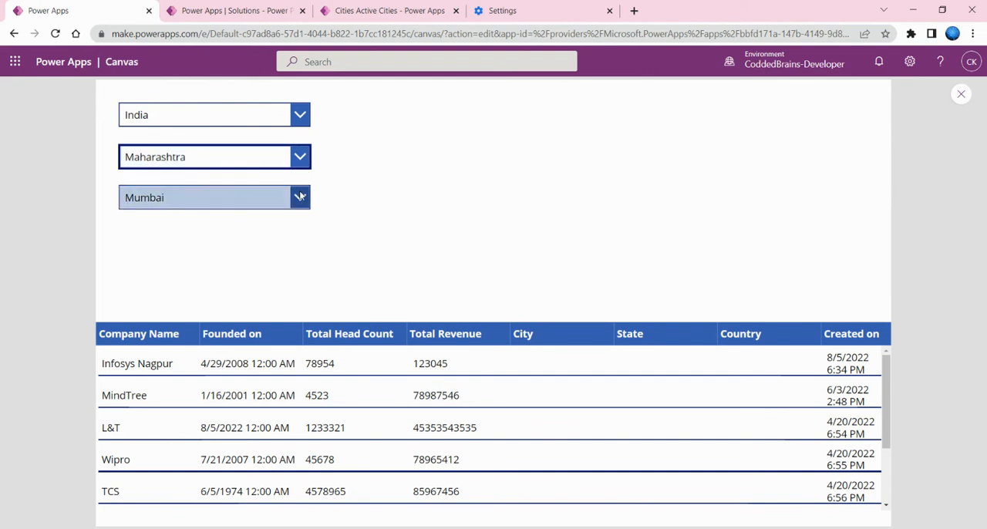
click(300, 197)
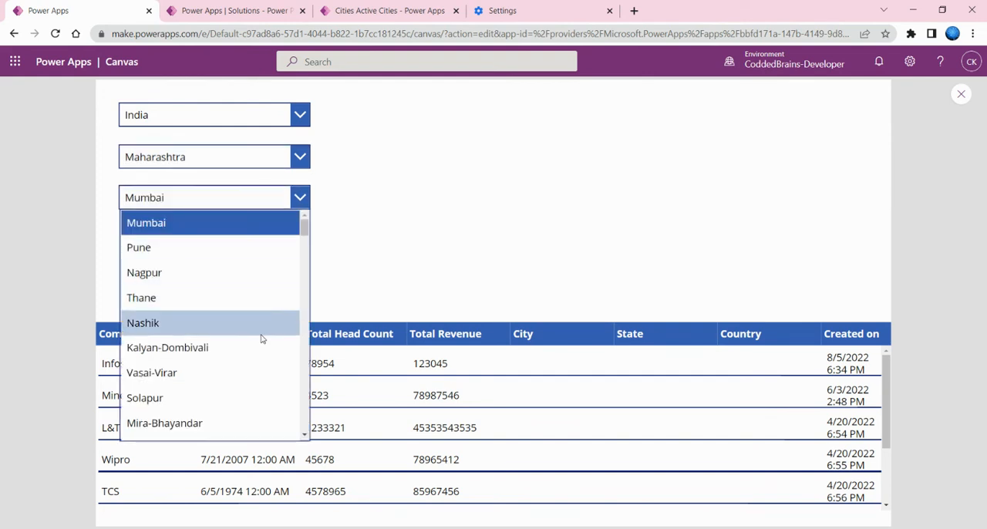
mouse_move(240, 423)
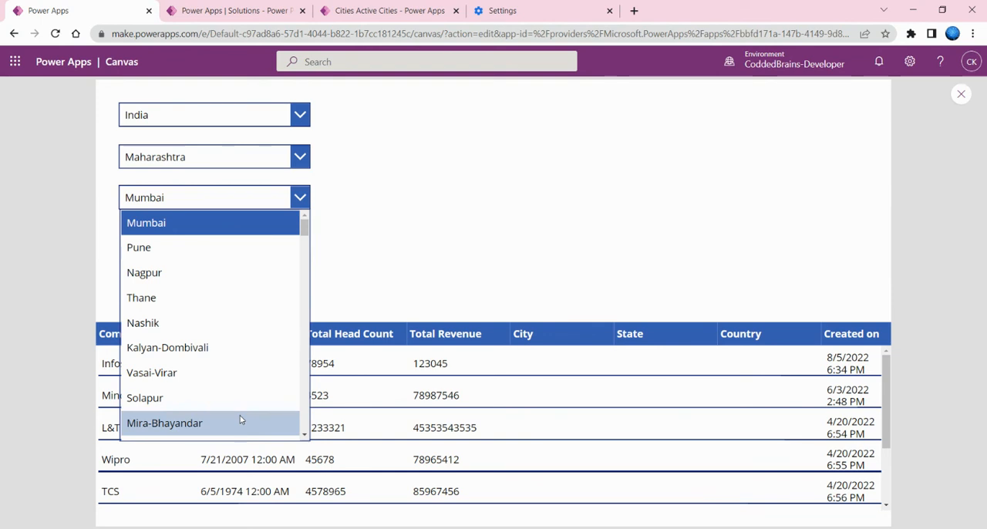
scroll(down, 3)
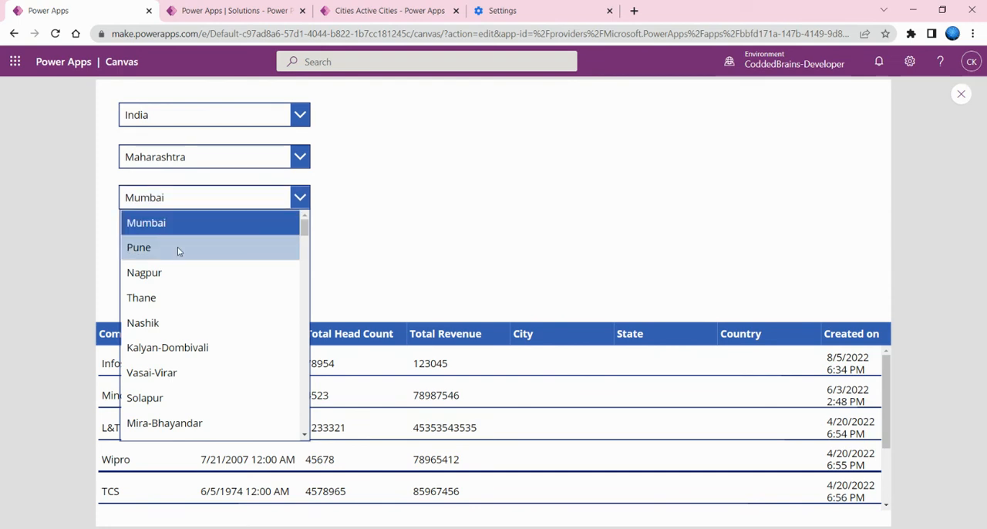
mouse_move(172, 271)
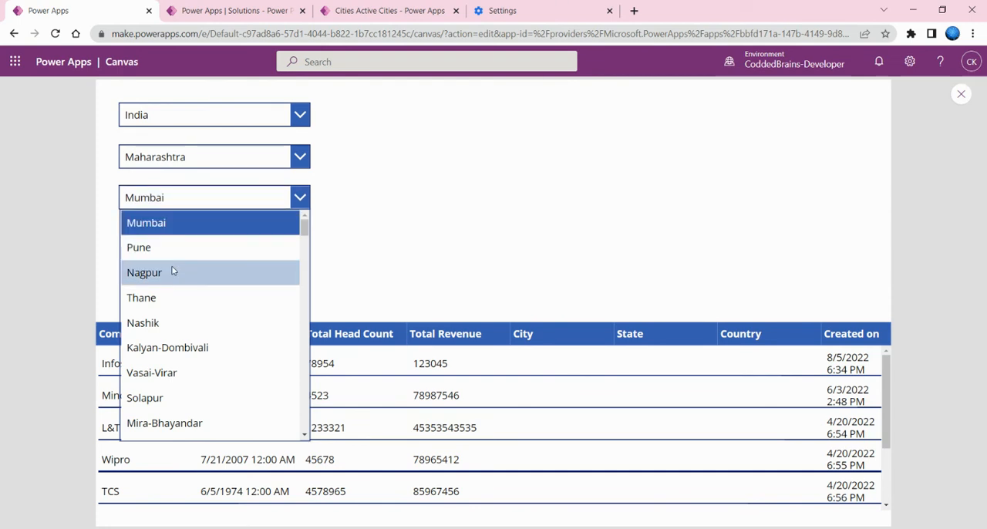
mouse_move(168, 278)
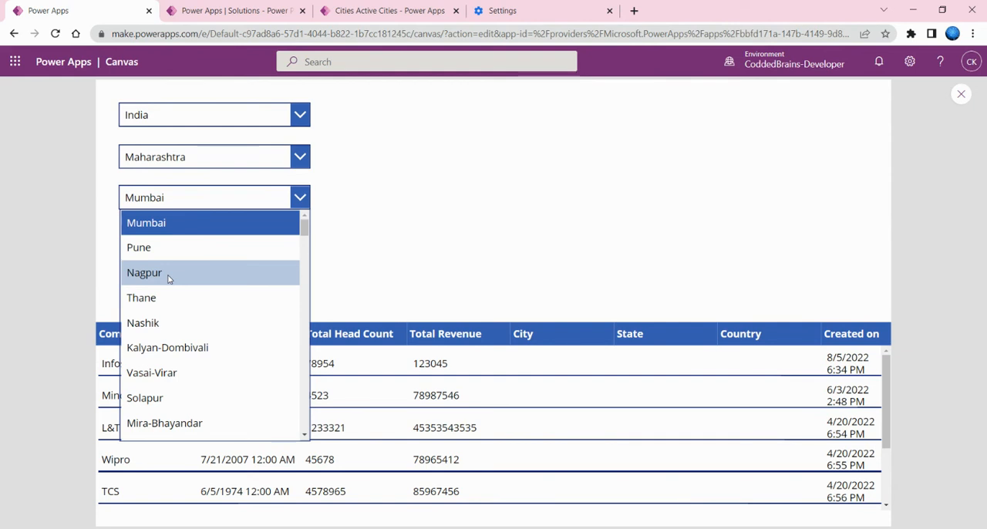
mouse_move(208, 270)
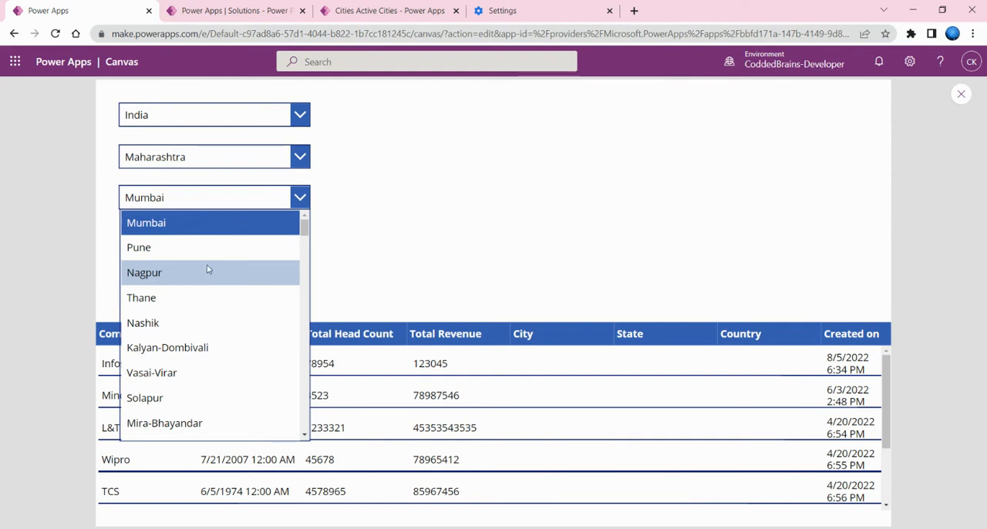
scroll(down, 3)
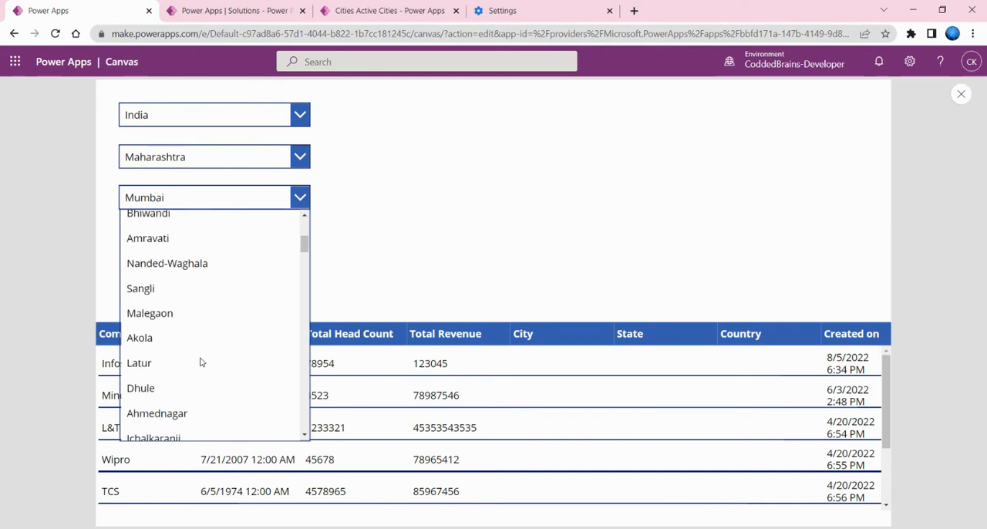
scroll(down, 3)
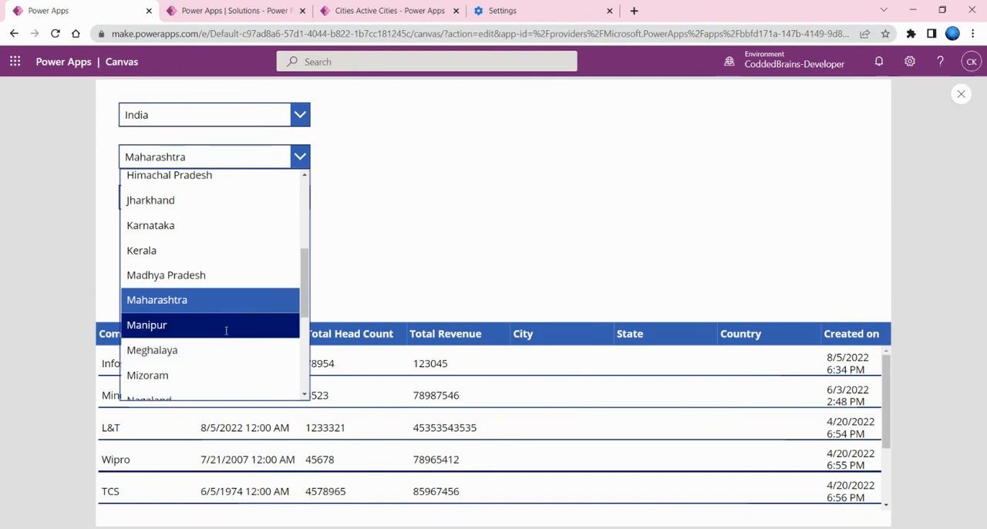
- Pick Manipur and view its cities, then choose Russia and check its empty states
click(146, 325)
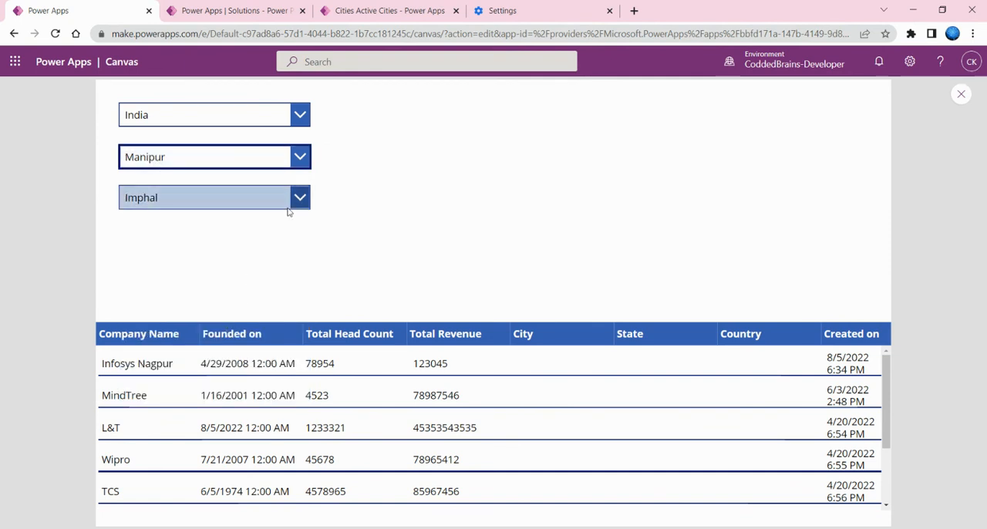
click(299, 197)
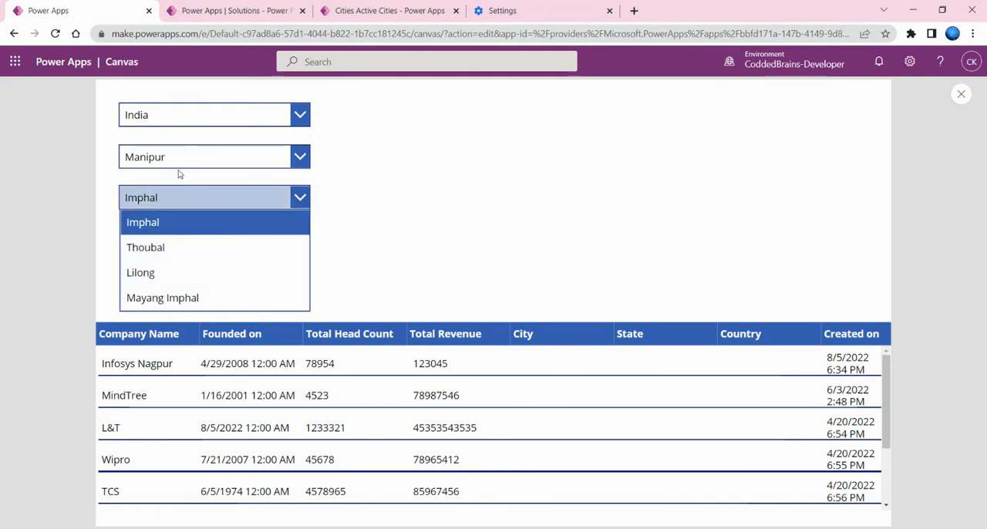
click(142, 222)
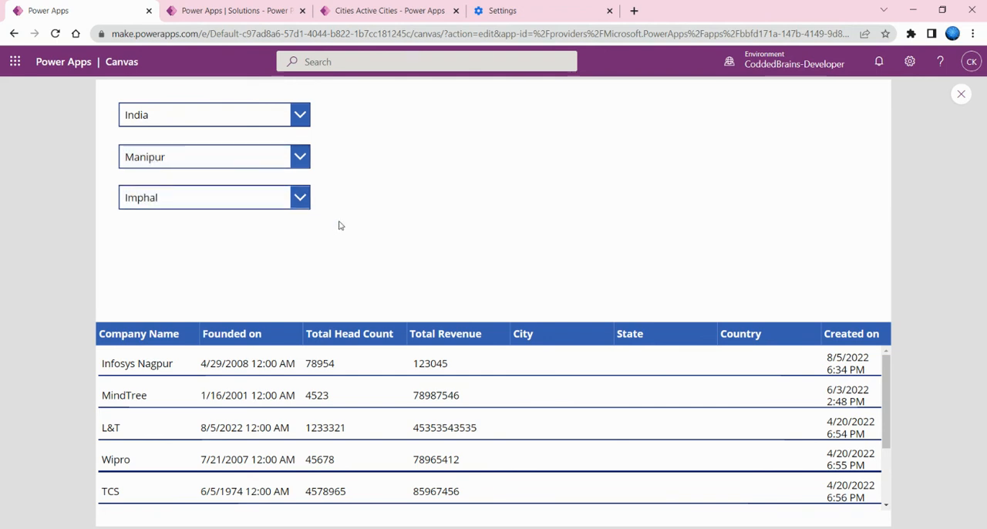
click(299, 114)
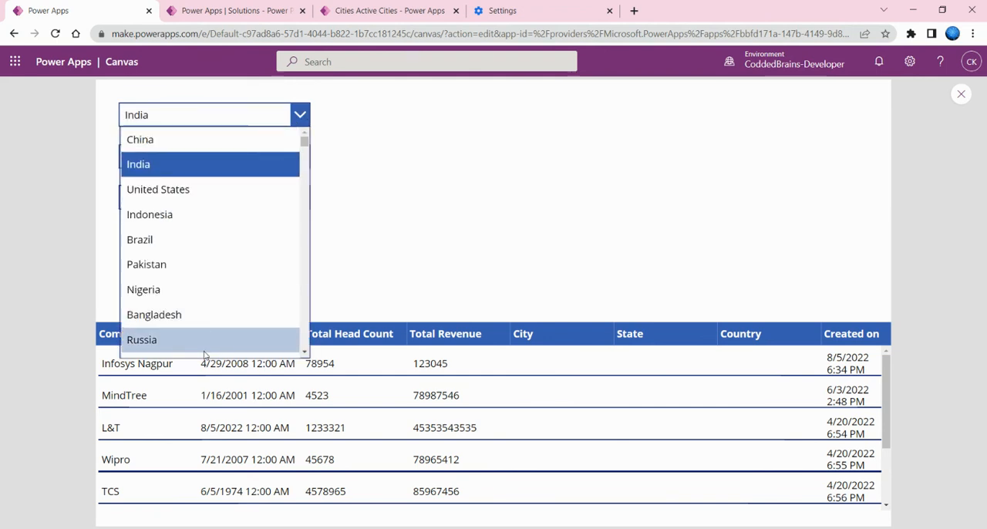
mouse_move(208, 189)
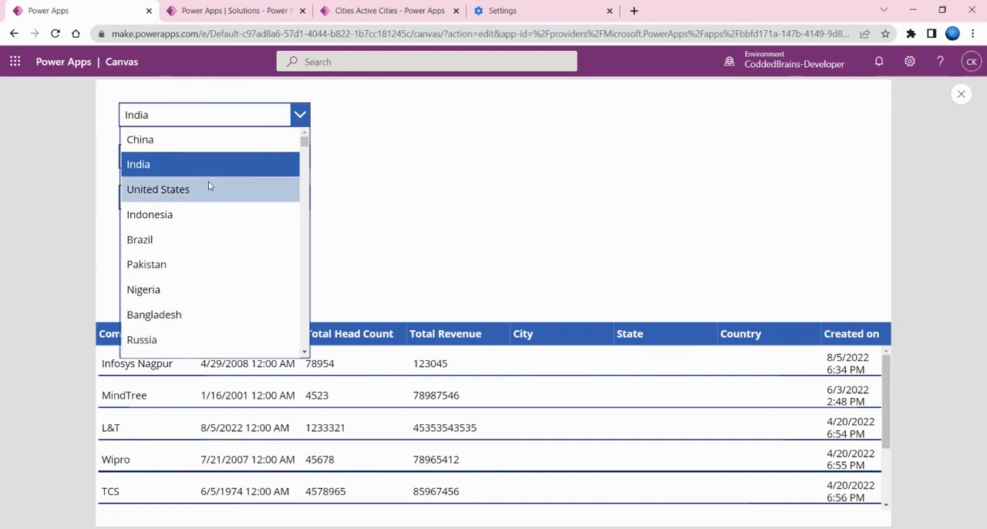
click(141, 339)
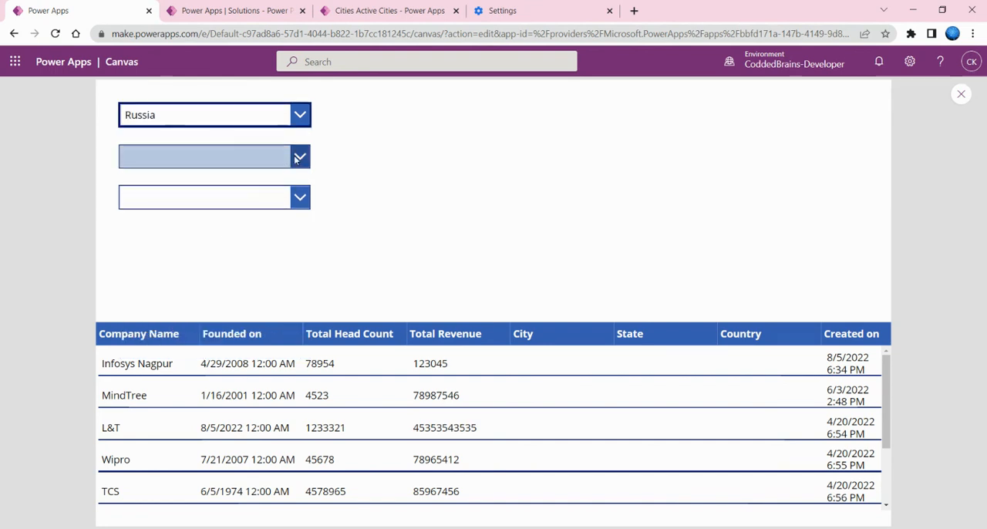
click(213, 196)
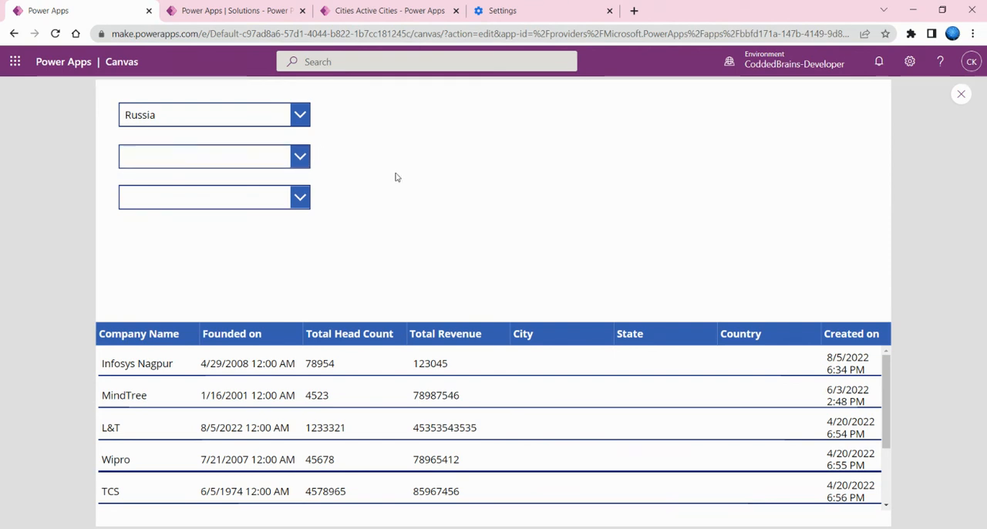
mouse_move(332, 129)
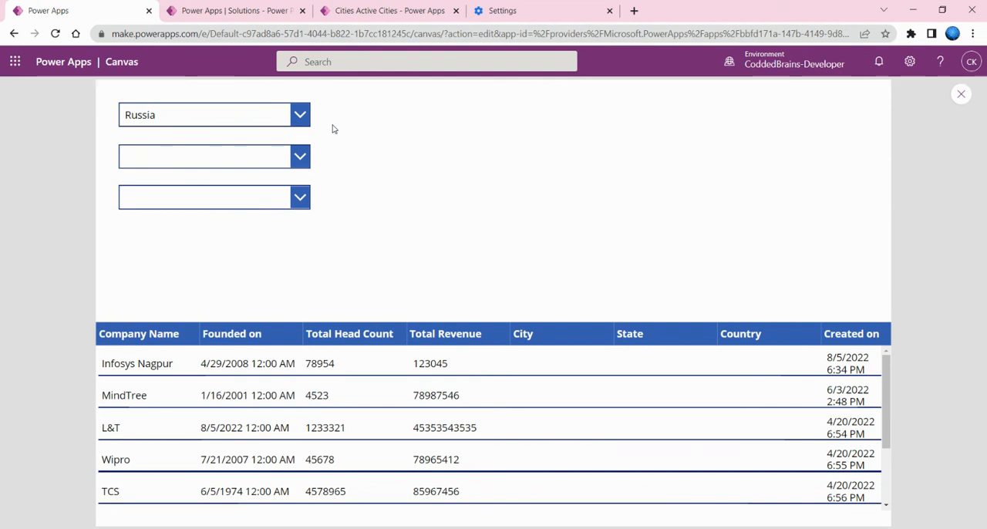
mouse_move(438, 180)
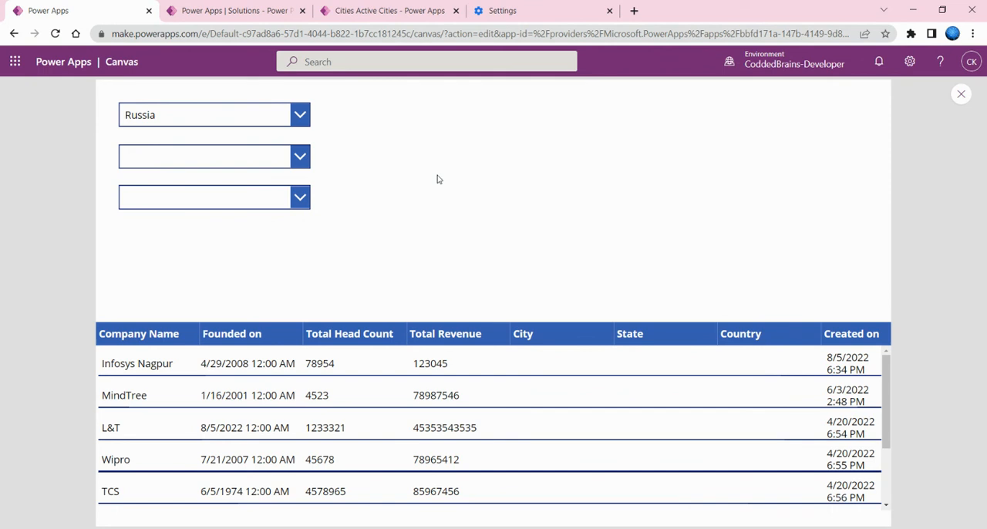
mouse_move(439, 171)
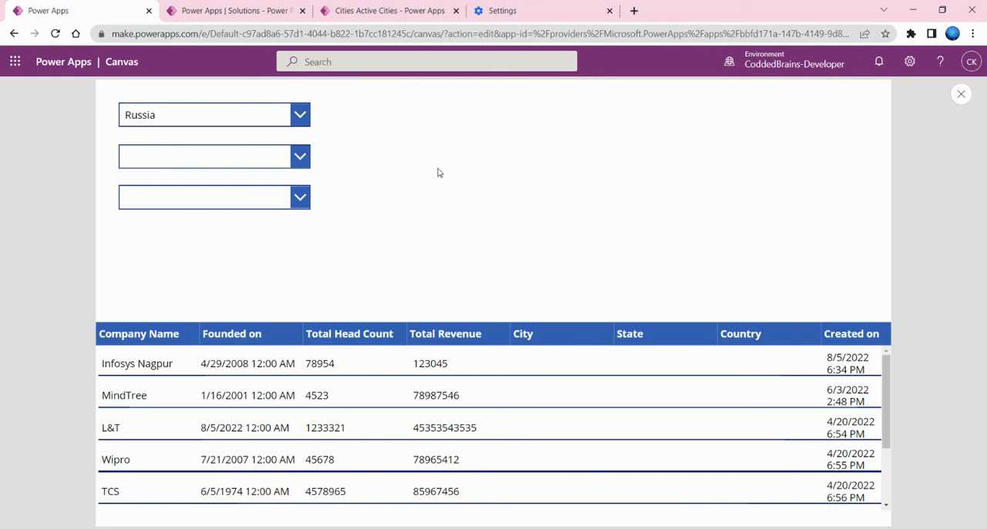